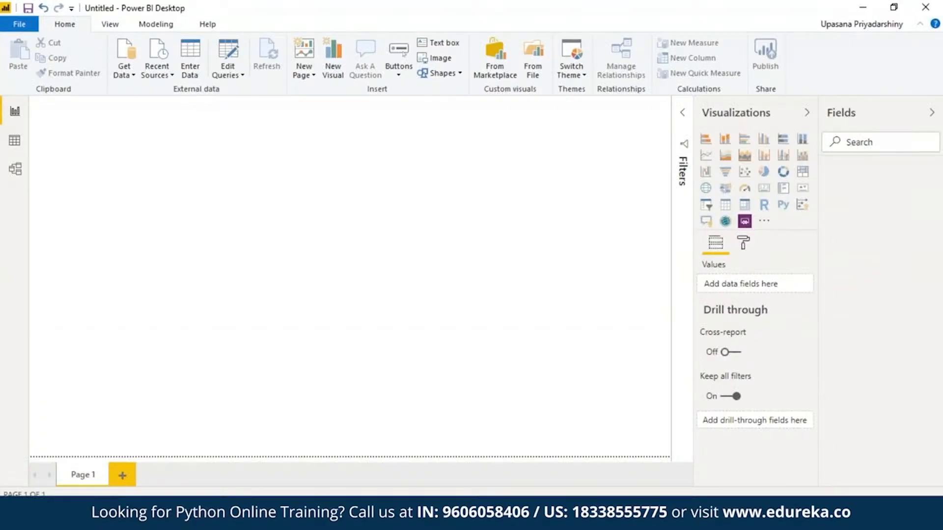
mouse_move(267, 391)
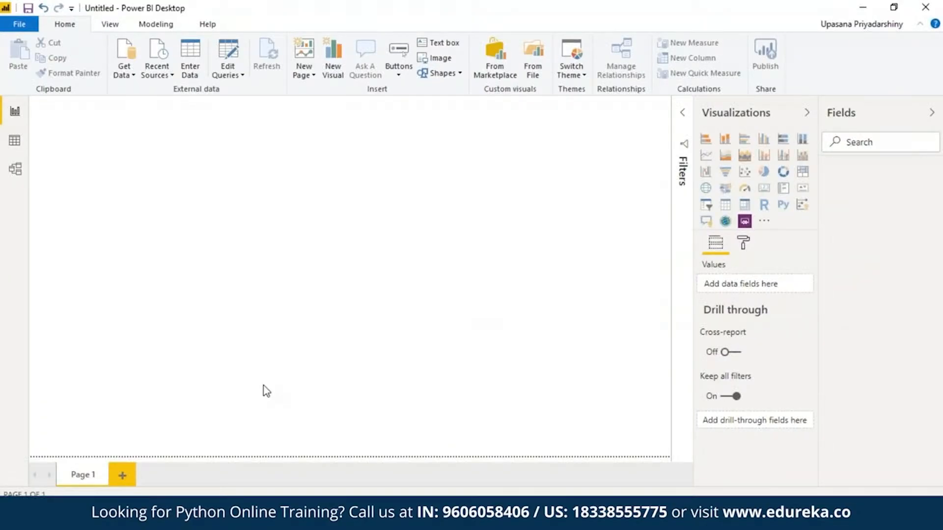
Reach Power BI Desktop's Options and settings from the File menu.
left_click(19, 24)
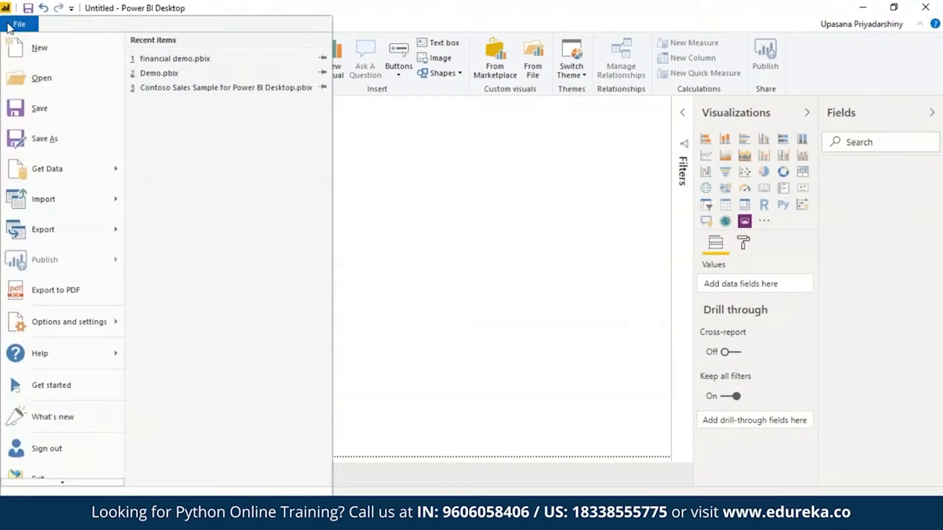
left_click(68, 322)
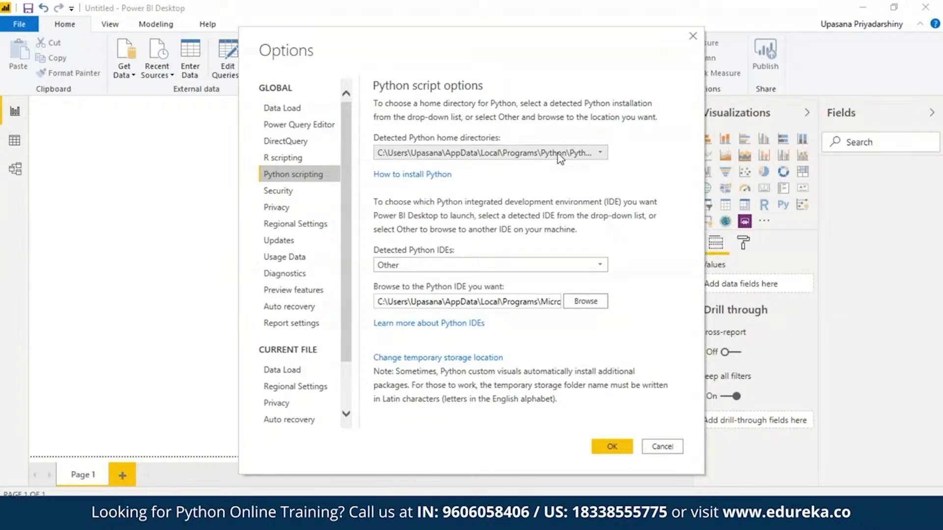
mouse_move(434, 140)
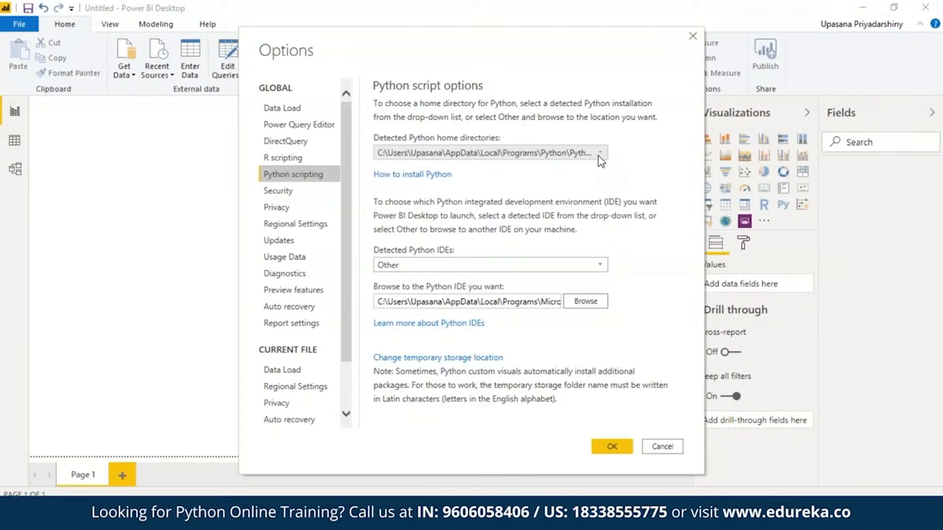
Choose the Python38-32 installation as home directory, keep Other as the IDE, and confirm with OK.
left_click(598, 153)
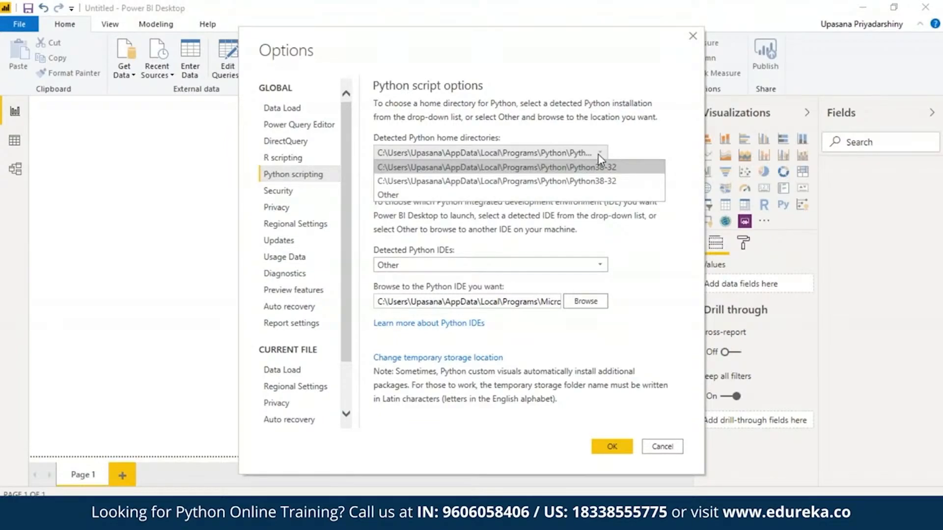
mouse_move(599, 167)
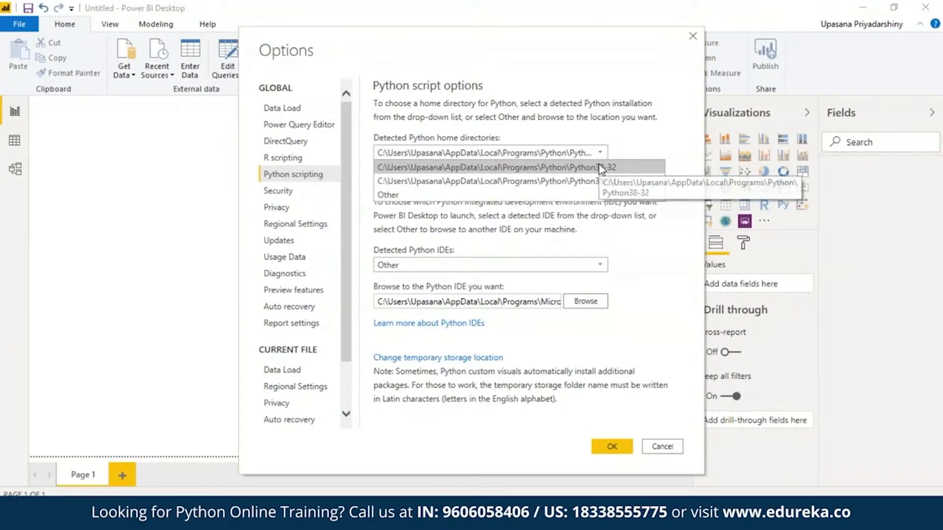
left_click(487, 152)
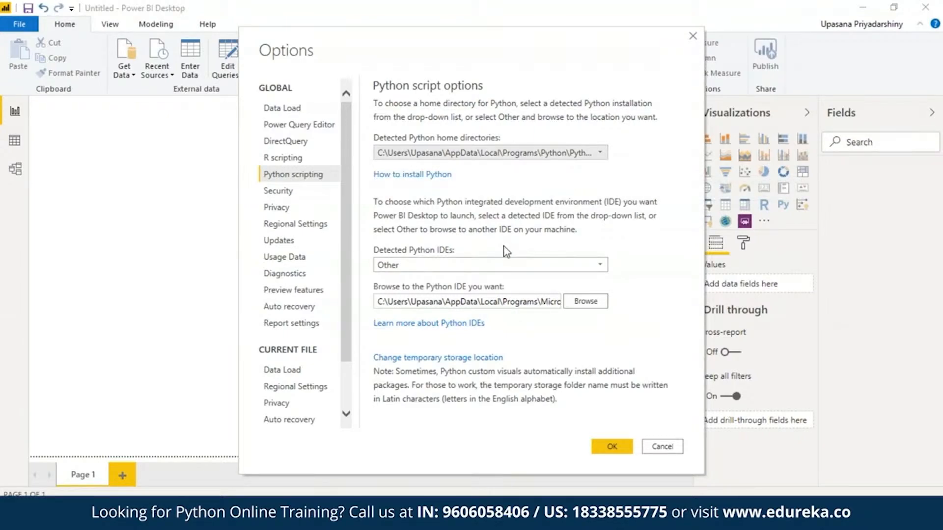
mouse_move(508, 201)
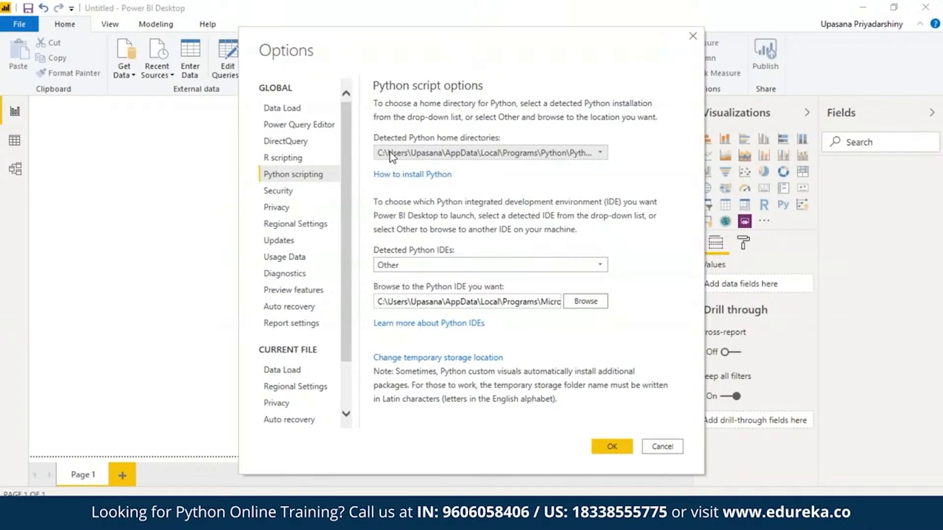
mouse_move(508, 157)
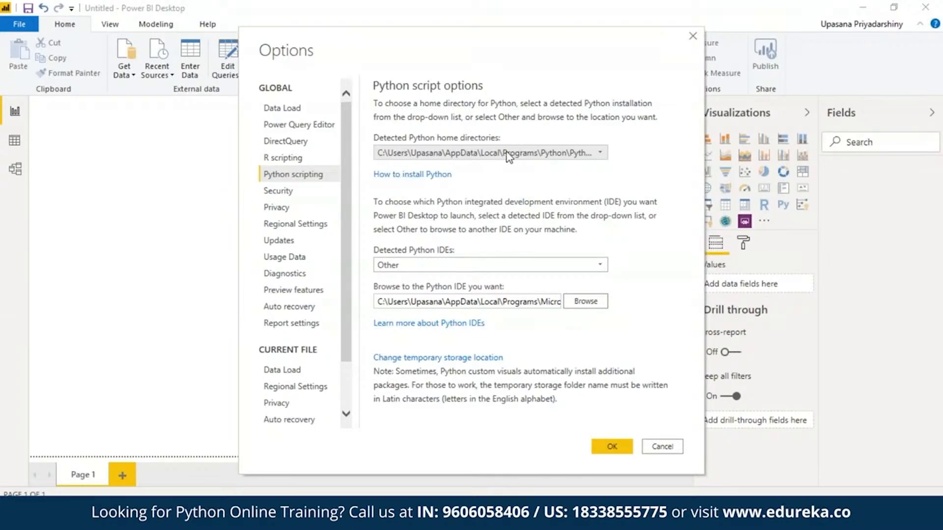
mouse_move(572, 158)
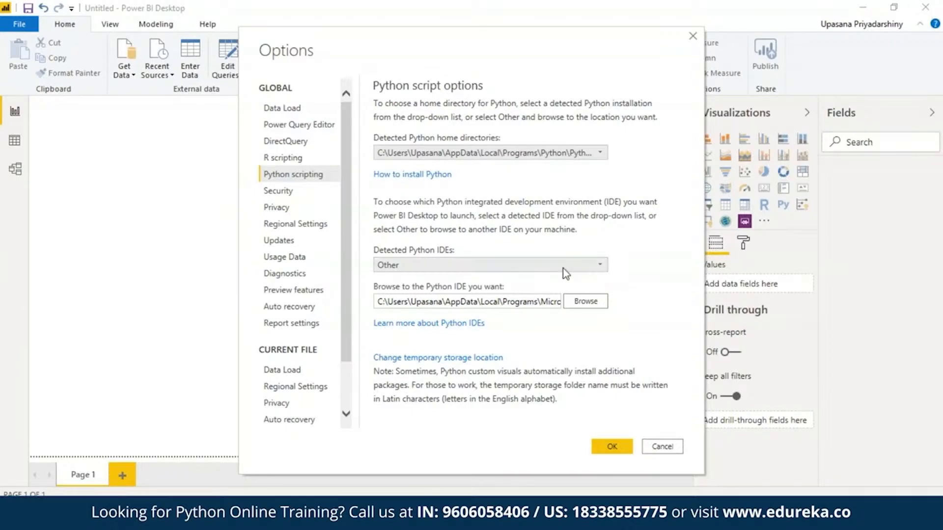
left_click(488, 265)
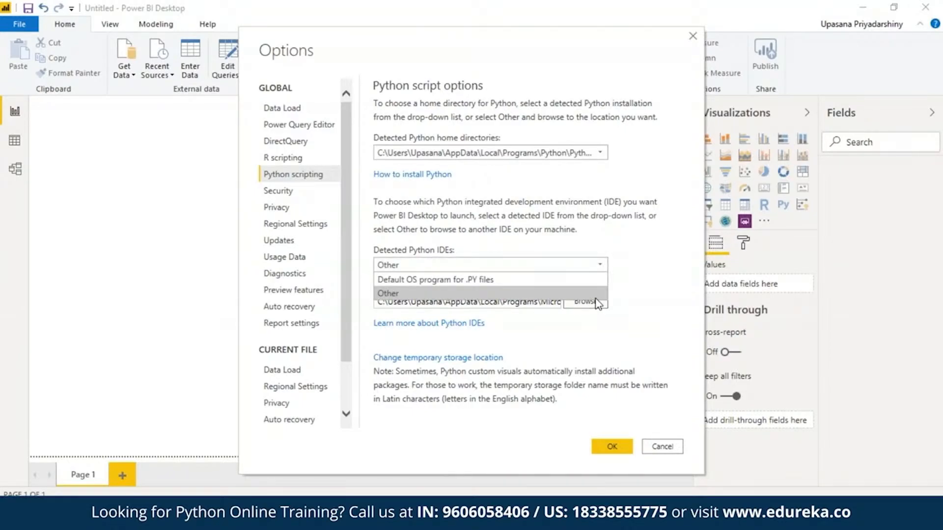
left_click(388, 293)
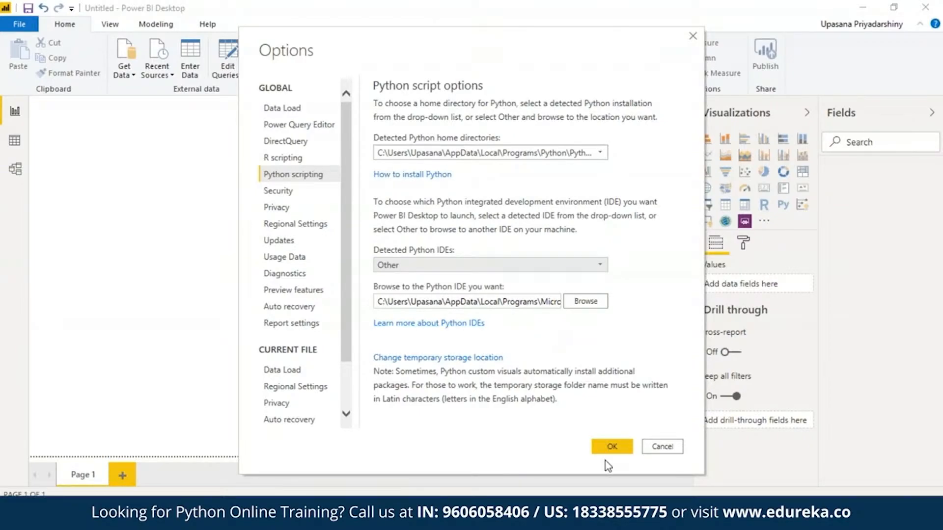
left_click(612, 446)
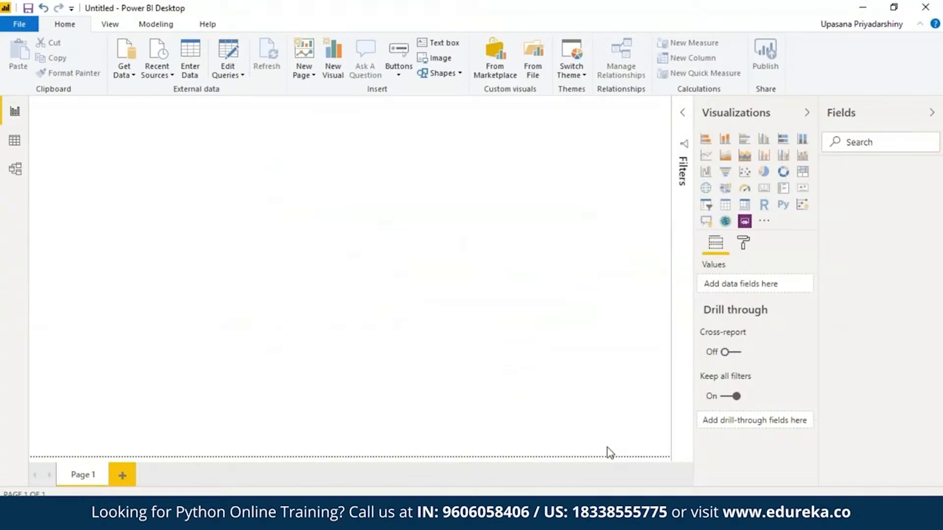
mouse_move(547, 314)
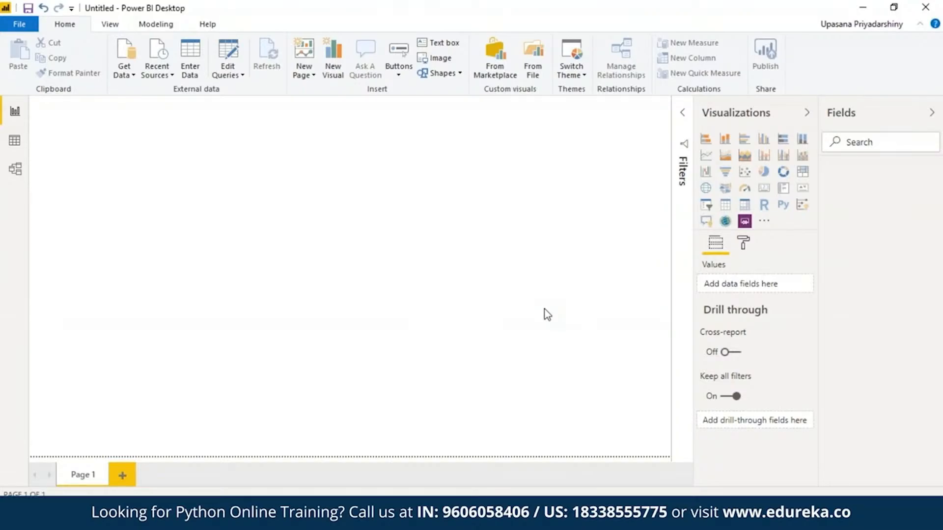
mouse_move(361, 225)
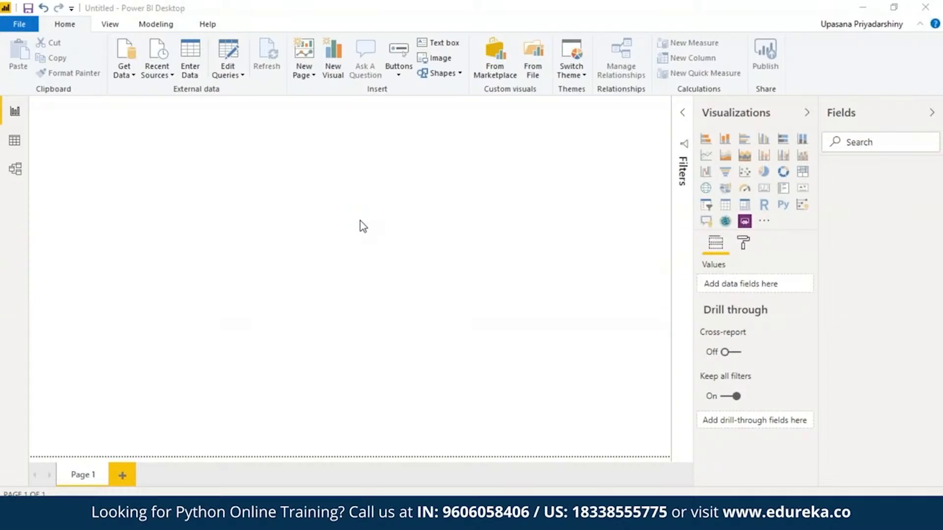
mouse_move(551, 477)
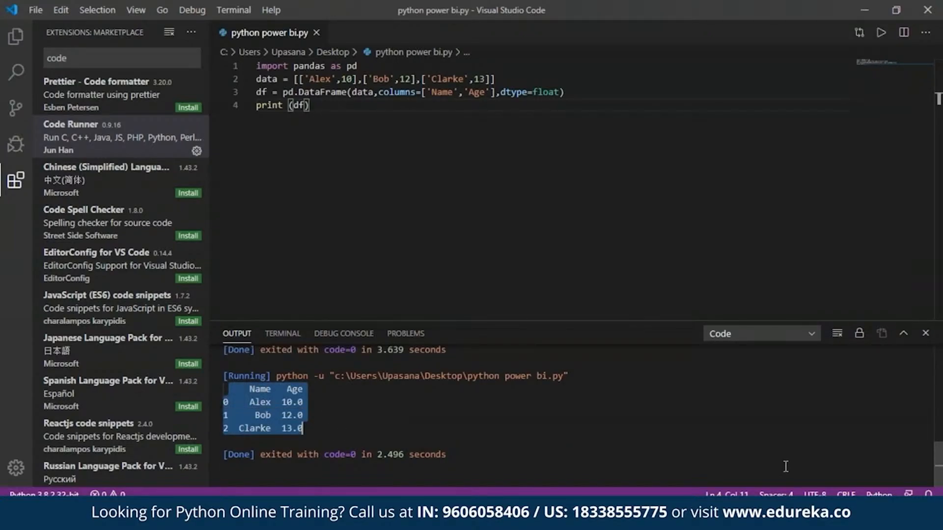
mouse_move(606, 351)
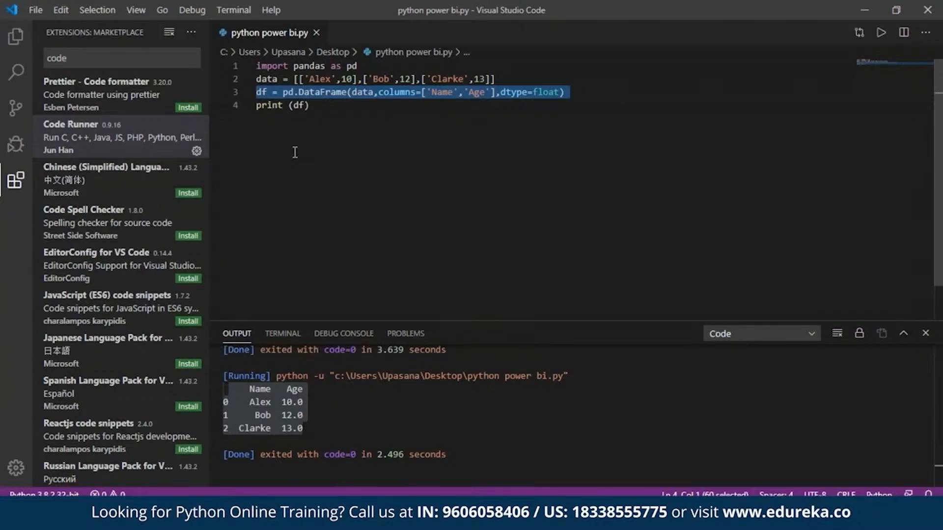
Select the script contents in Visual Studio Code to copy the DataFrame-building line.
key("ctrl+a")
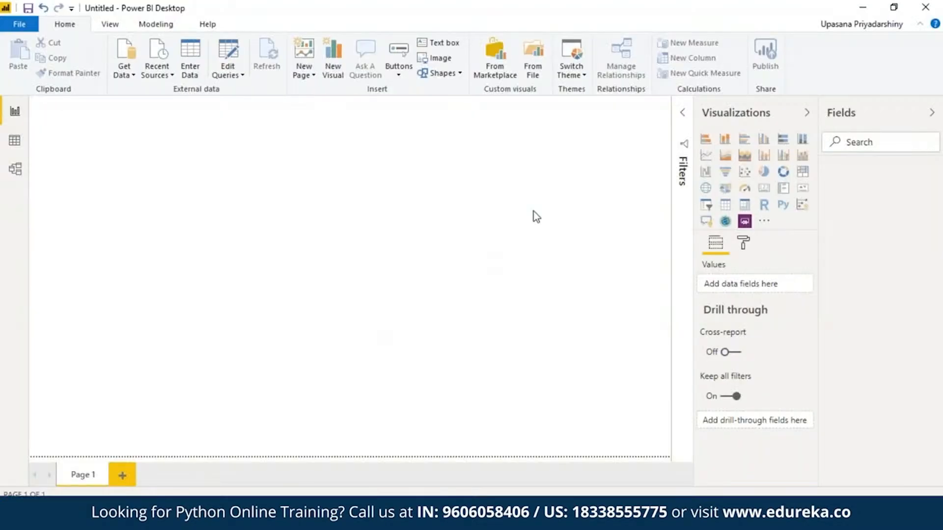
mouse_move(125, 54)
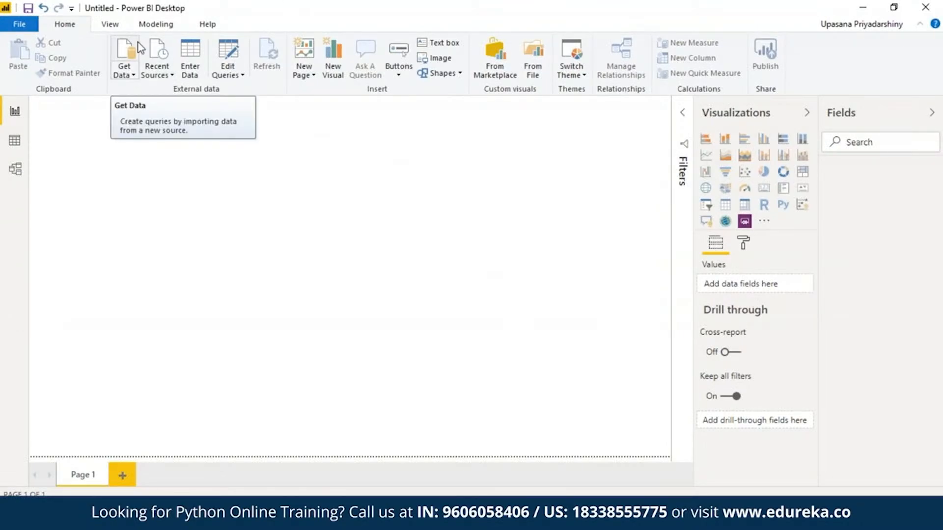
mouse_move(123, 54)
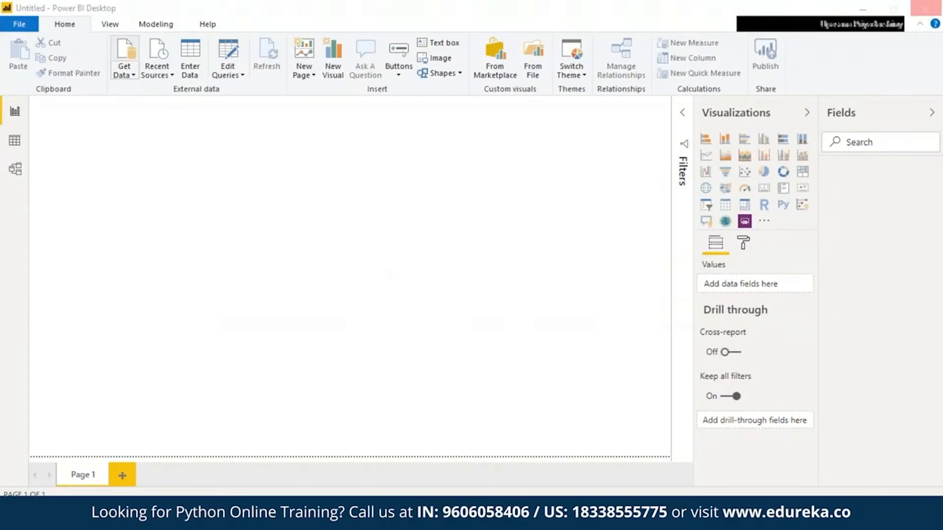
Start a new data source using a Python script from Get Data.
left_click(124, 57)
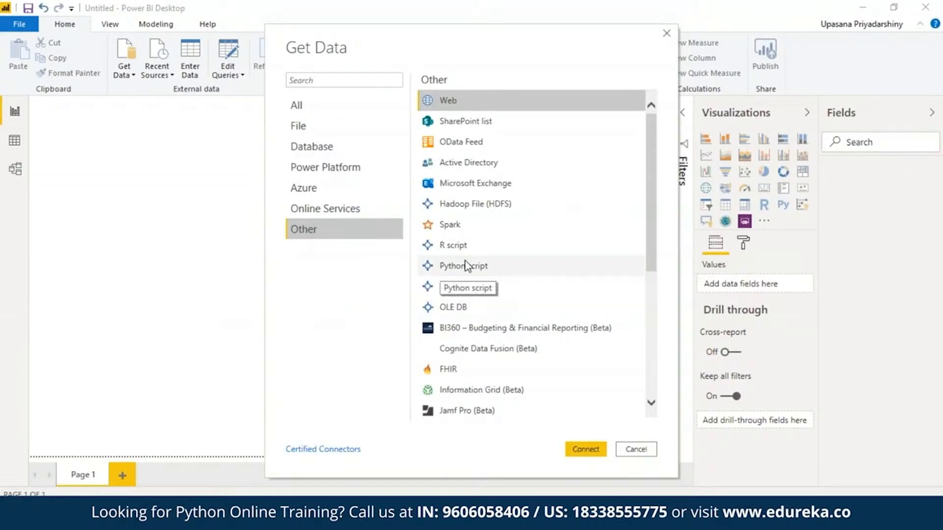
left_click(463, 267)
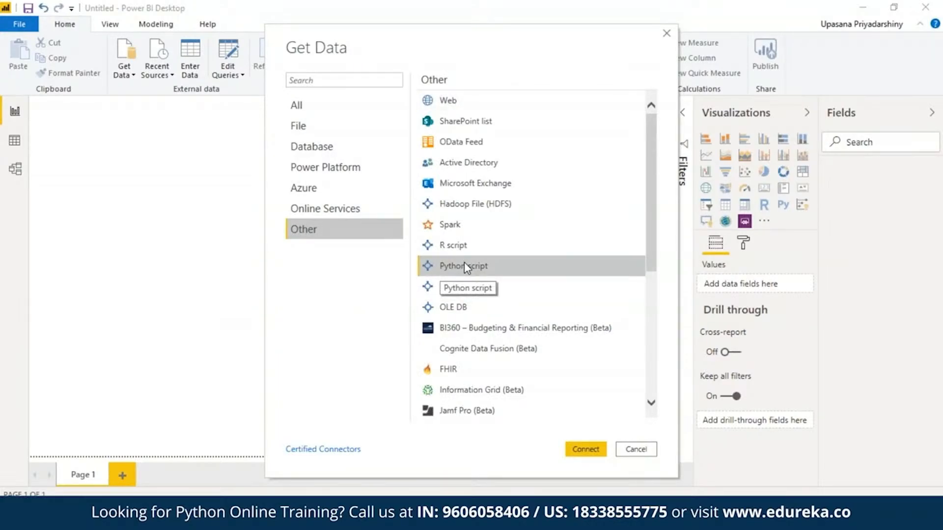
left_click(636, 449)
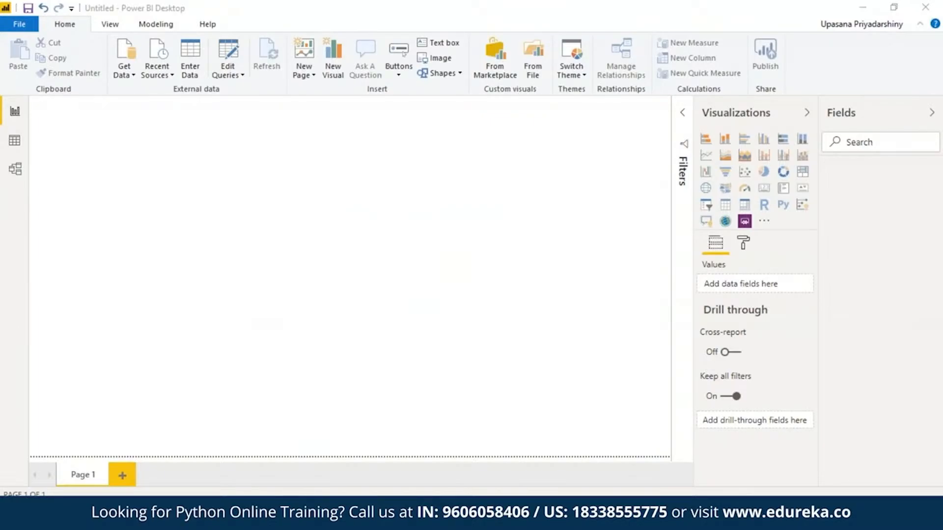
left_click(783, 204)
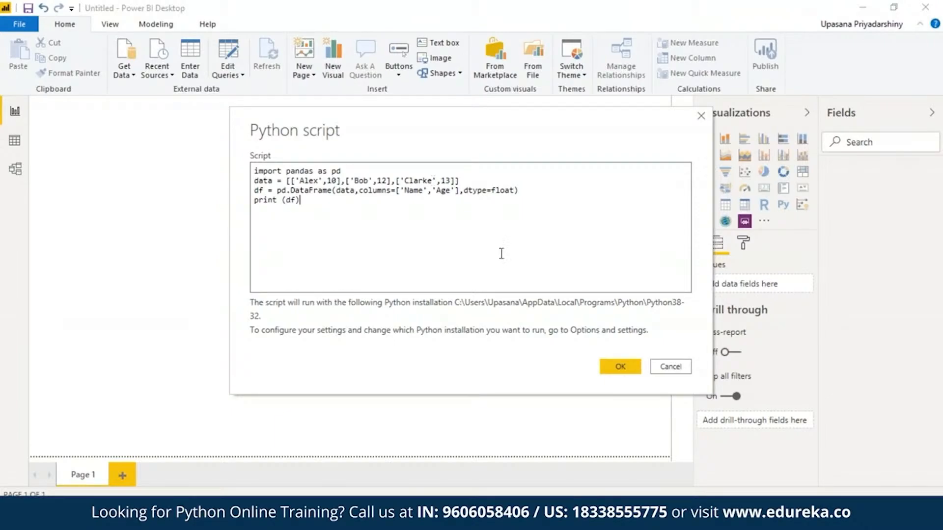
Run the pandas script and tick df to preview Alex, Bob and Clarke with their ages.
left_click(620, 367)
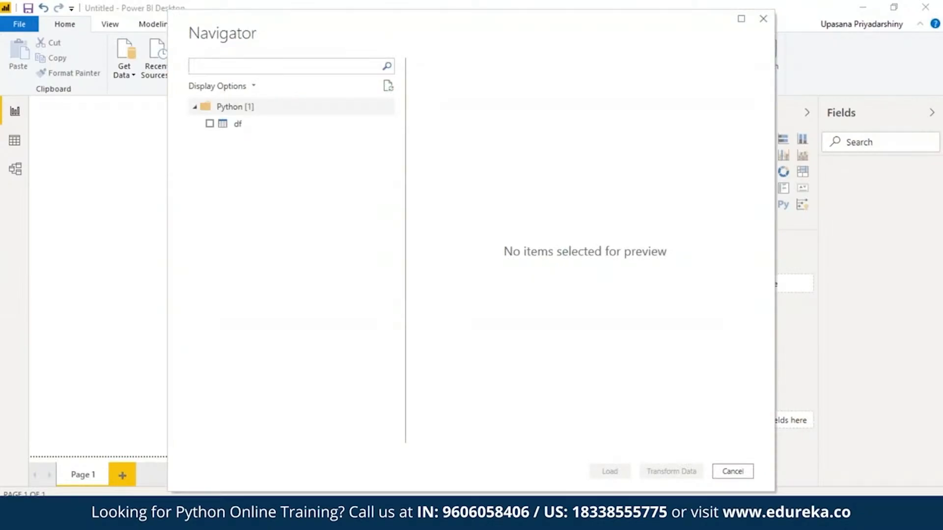
left_click(210, 124)
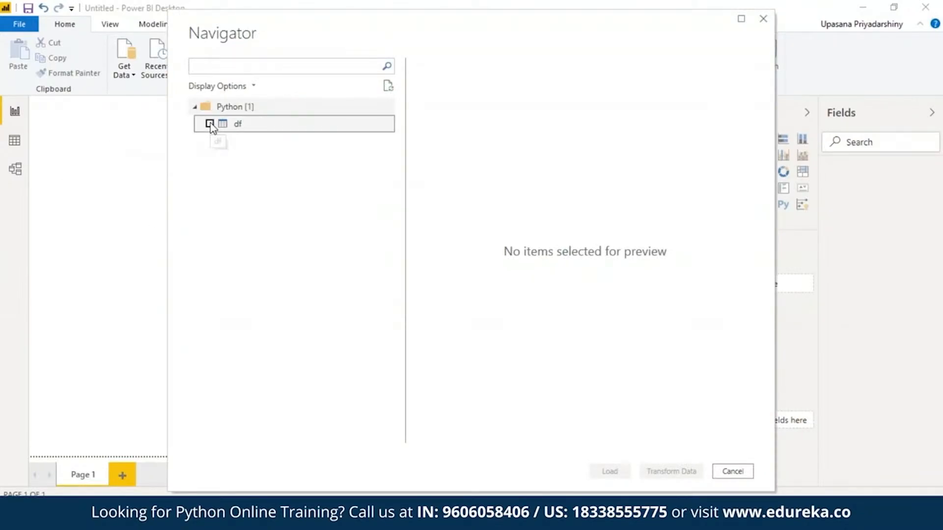
left_click(209, 124)
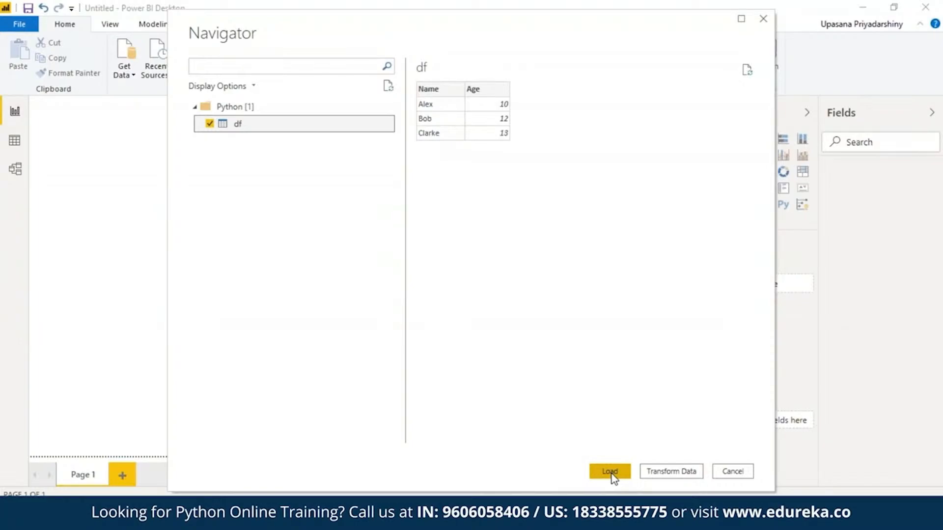
Load the df table and apply the pending query changes so Age and Name fields appear.
left_click(610, 470)
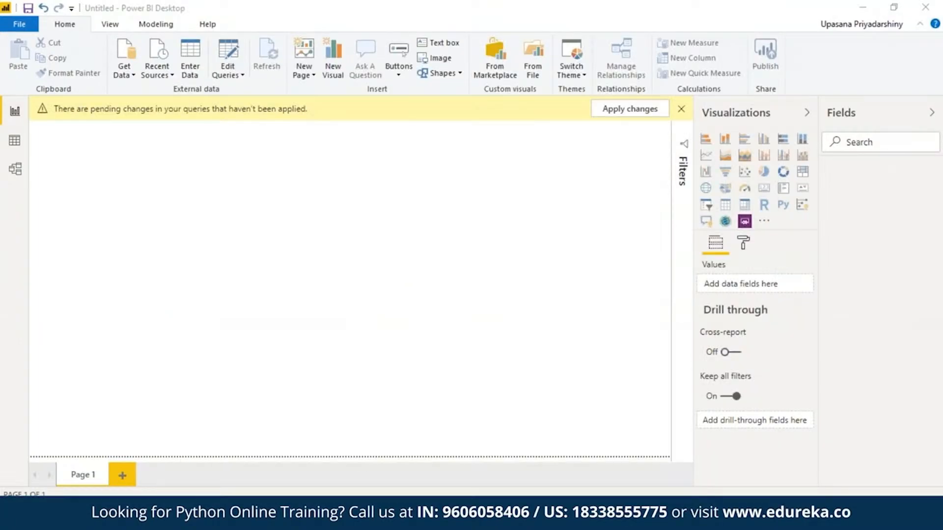
left_click(629, 109)
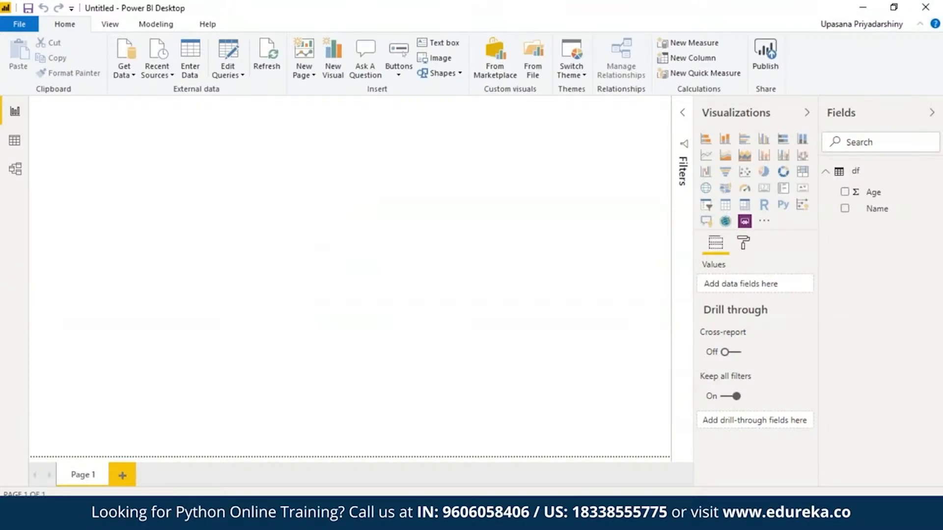
mouse_move(266, 57)
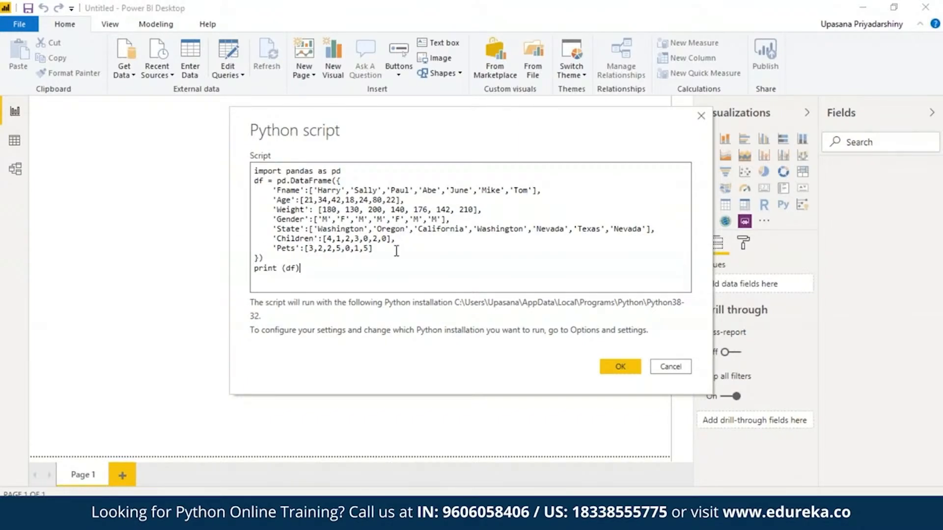
Run the new script building the seven-person df table with age, weight, gender, state, children and pets.
left_click(620, 367)
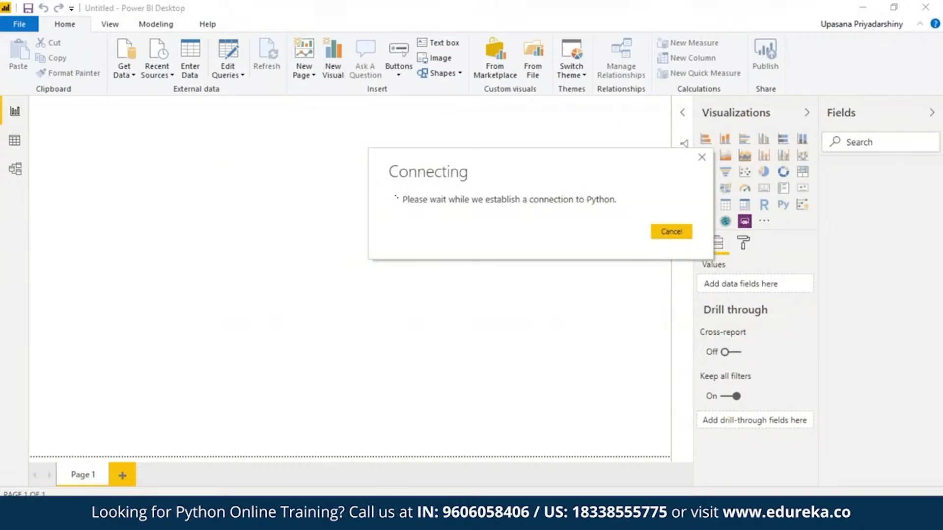
left_click(671, 231)
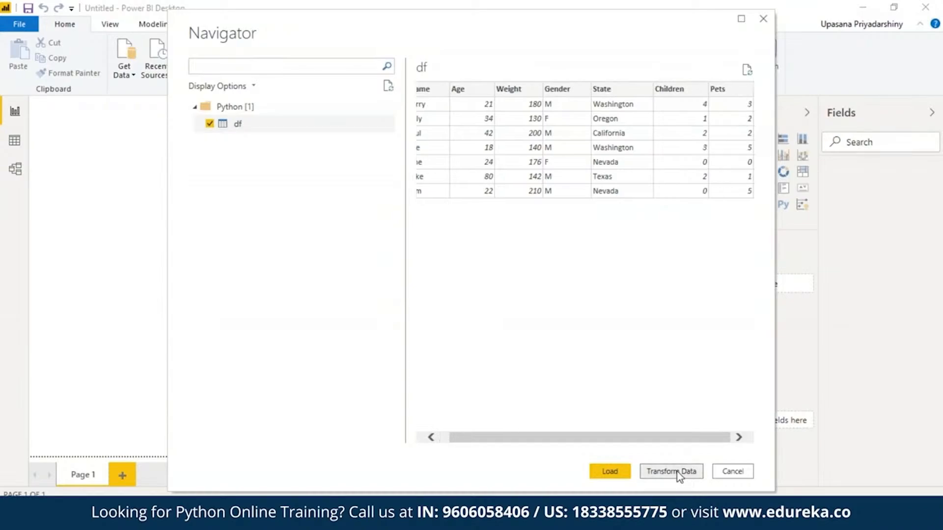
Inspect df in Power Query Editor, then Close & Apply to bring the seven-person table into the model.
left_click(609, 471)
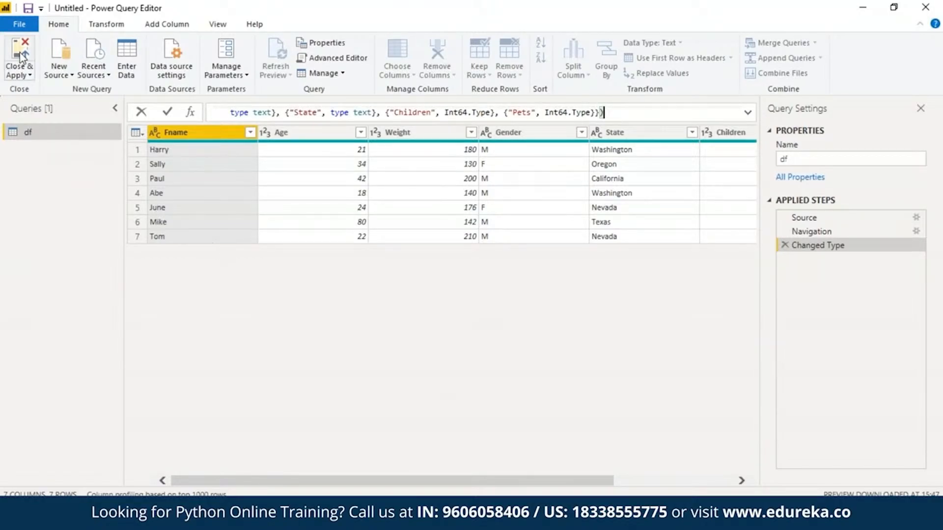
left_click(18, 57)
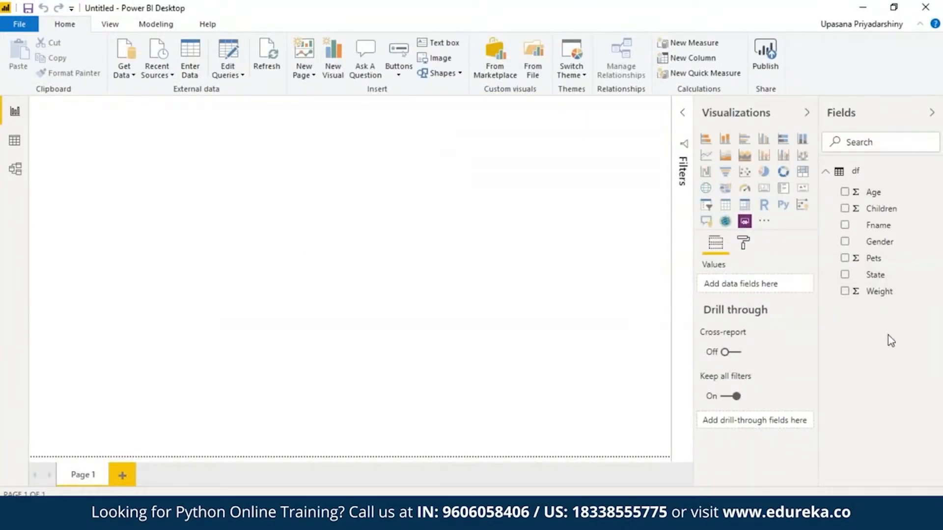
mouse_move(882, 198)
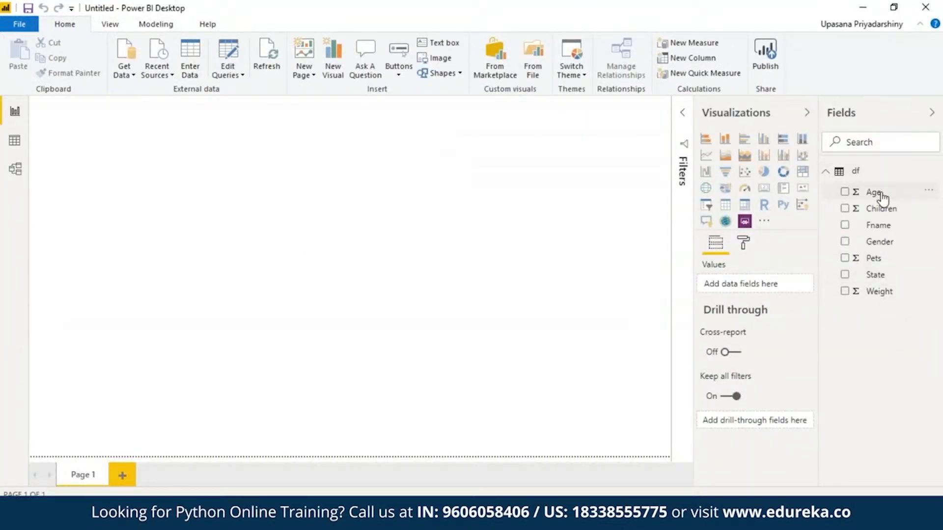
mouse_move(887, 301)
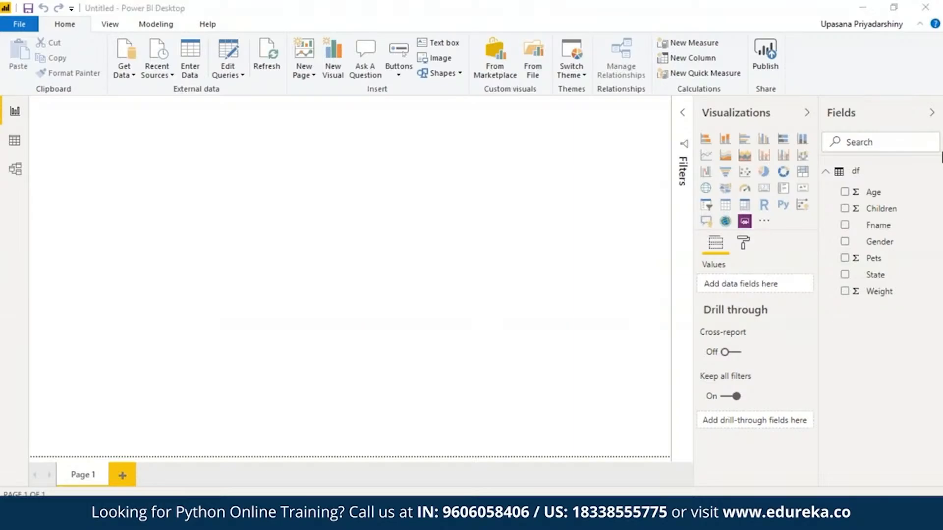
mouse_move(621, 189)
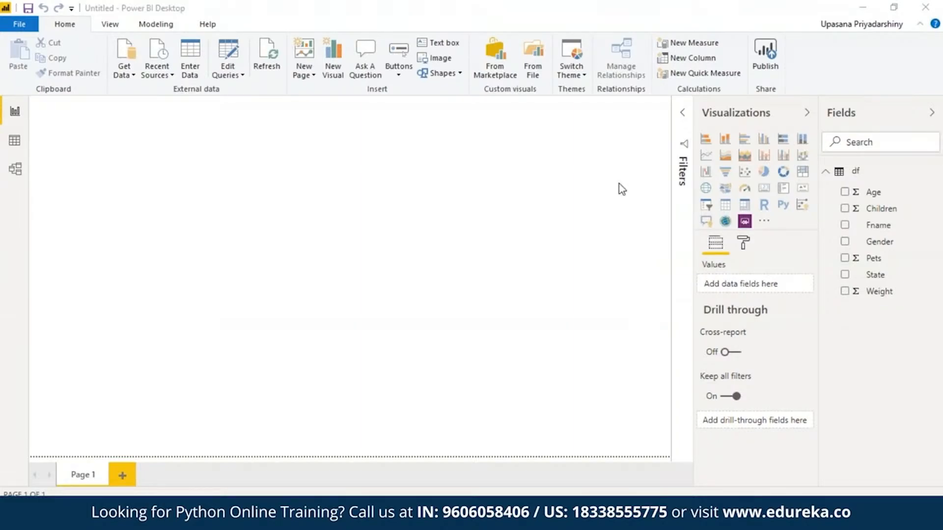
mouse_move(783, 204)
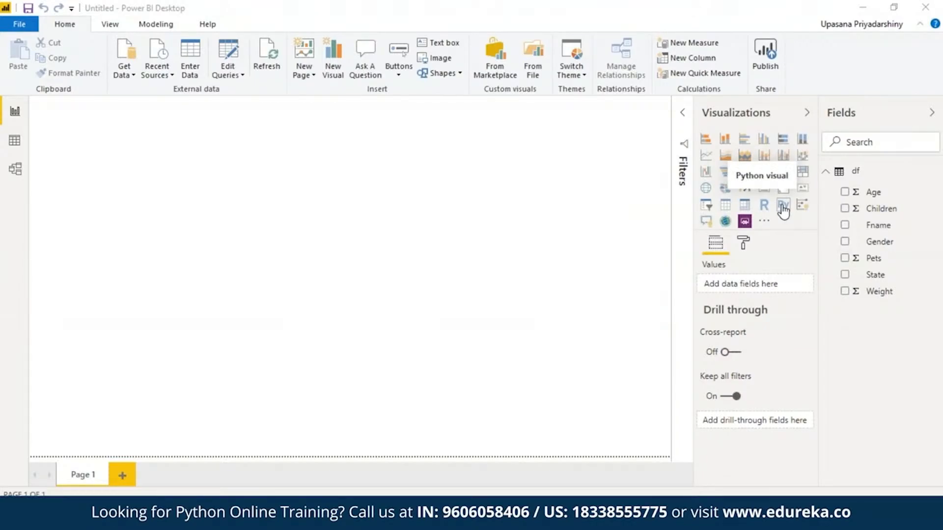
Place a Python visual on Page 1 and enable script visuals.
left_click(783, 205)
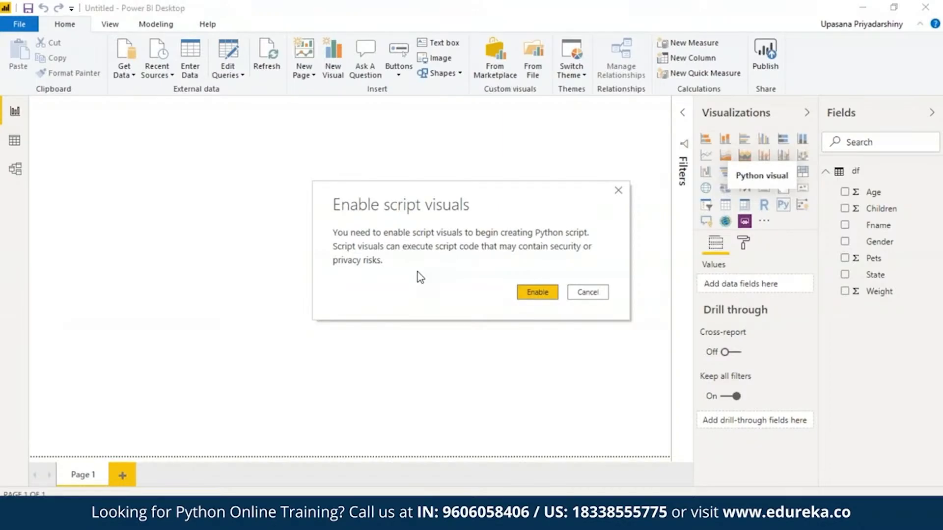
mouse_move(539, 292)
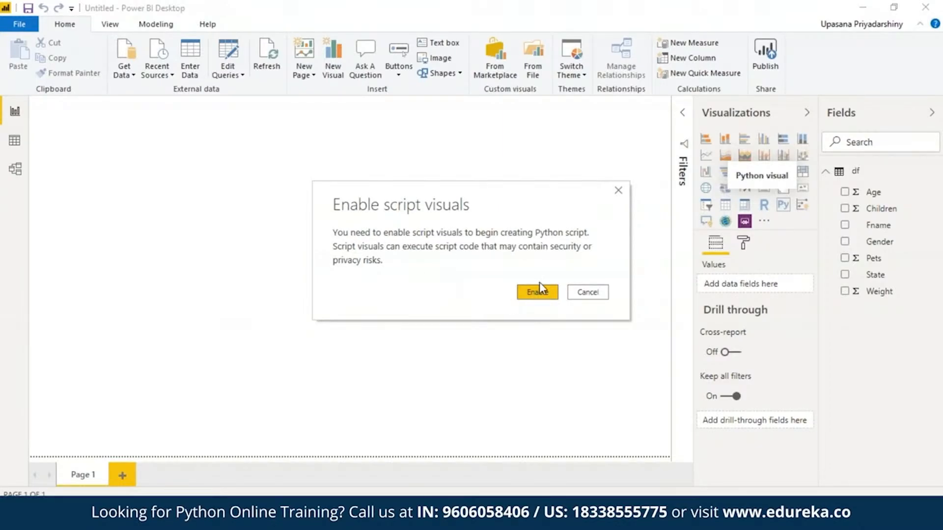
left_click(536, 293)
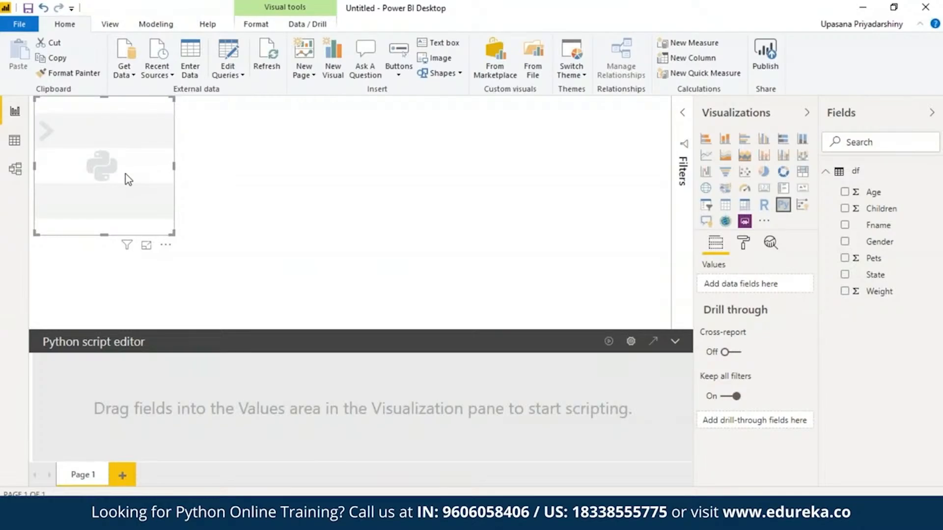
mouse_move(89, 142)
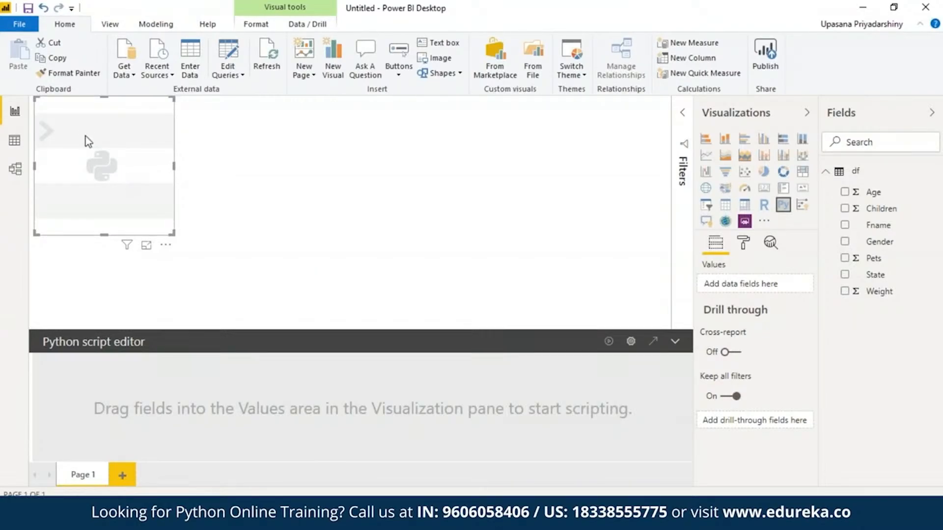
mouse_move(106, 158)
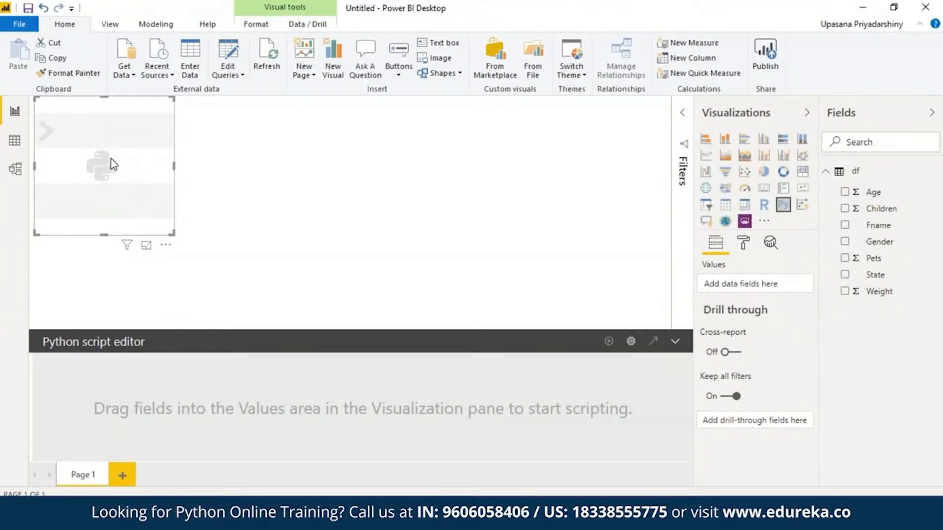
mouse_move(128, 246)
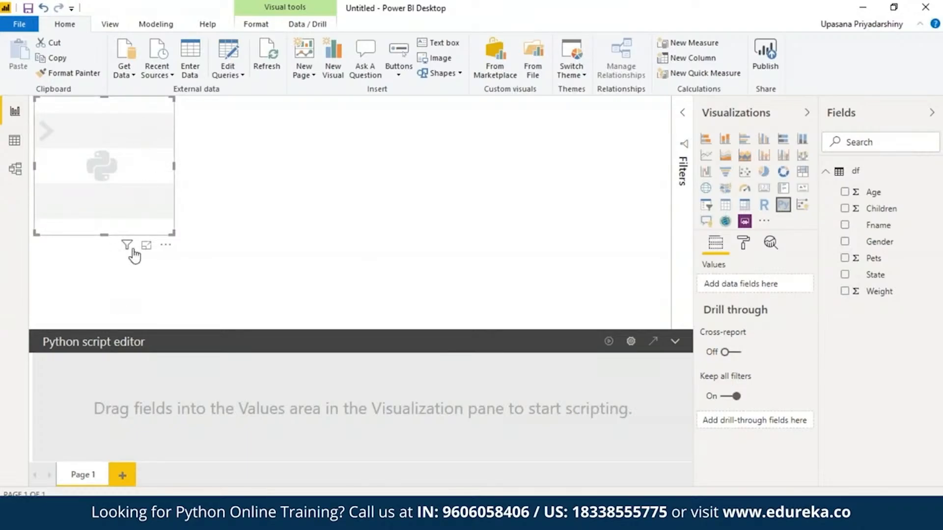
mouse_move(329, 379)
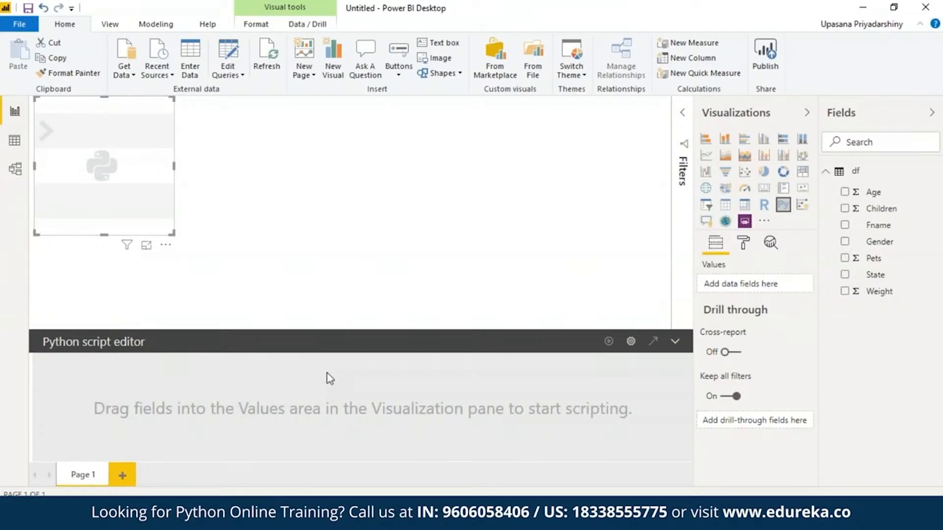
mouse_move(379, 325)
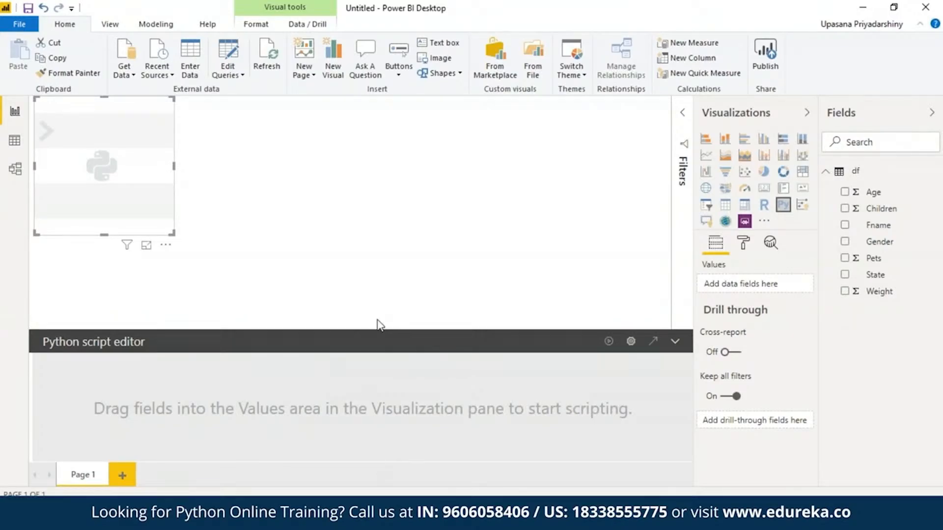
mouse_move(449, 380)
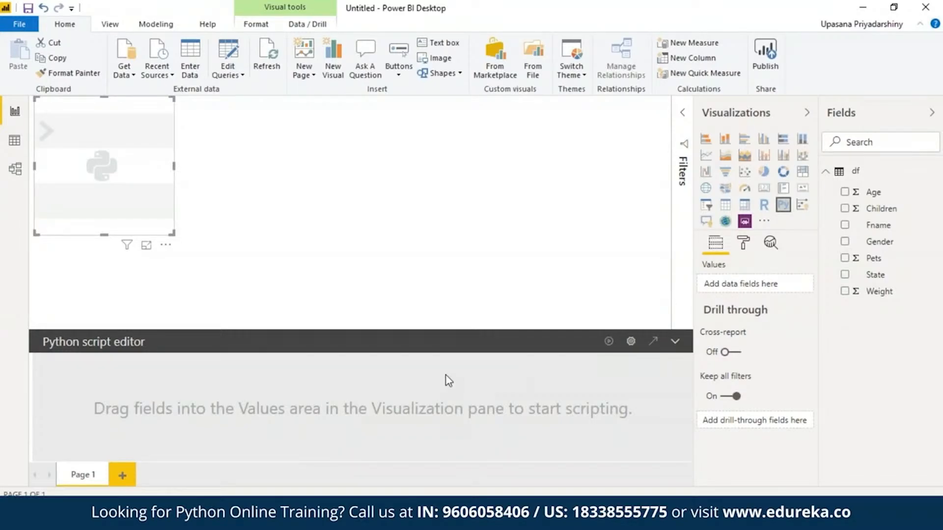
mouse_move(787, 290)
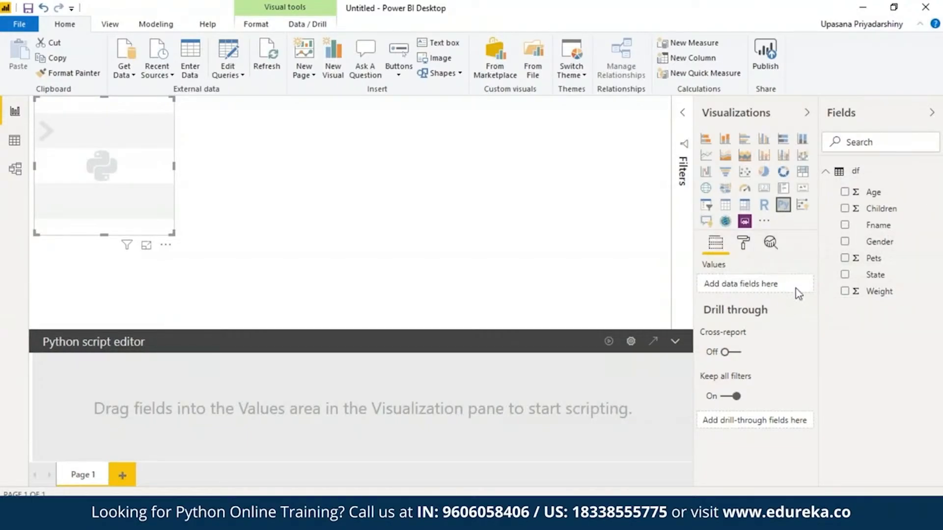
mouse_move(794, 292)
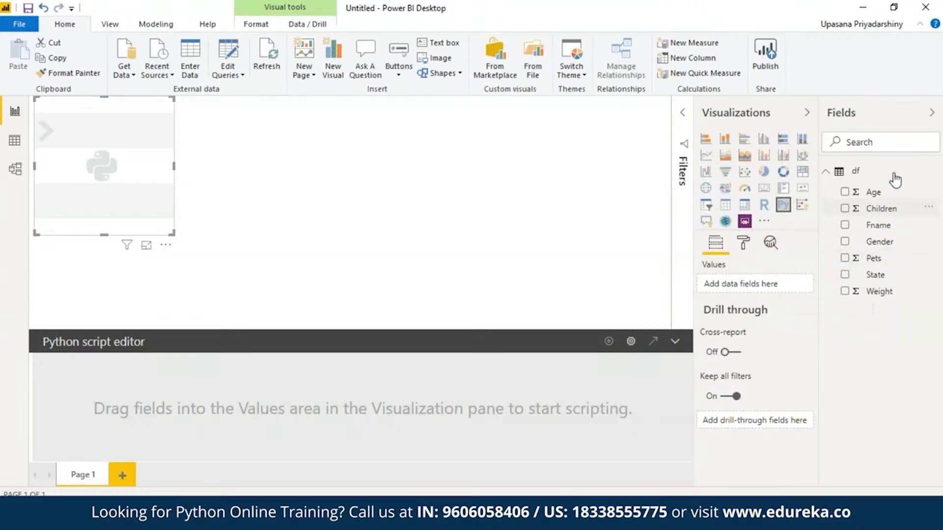
left_click(846, 242)
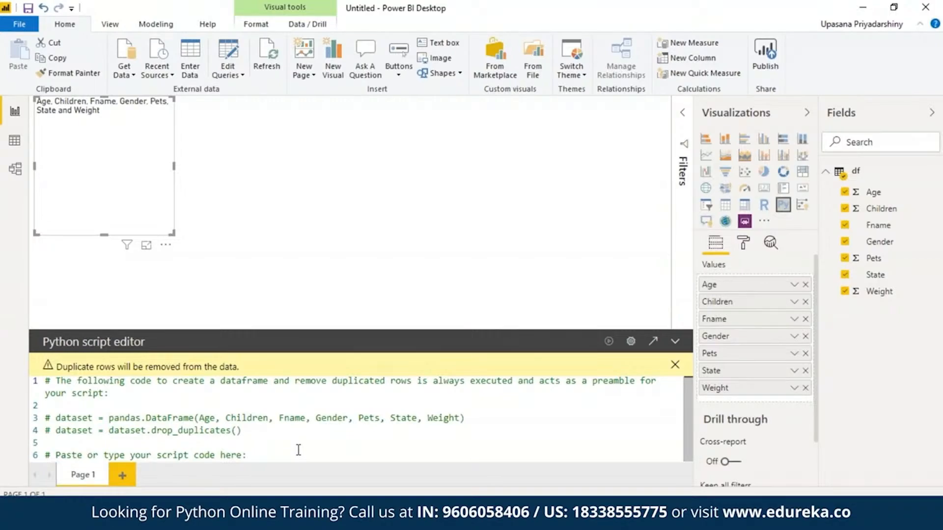
mouse_move(609, 341)
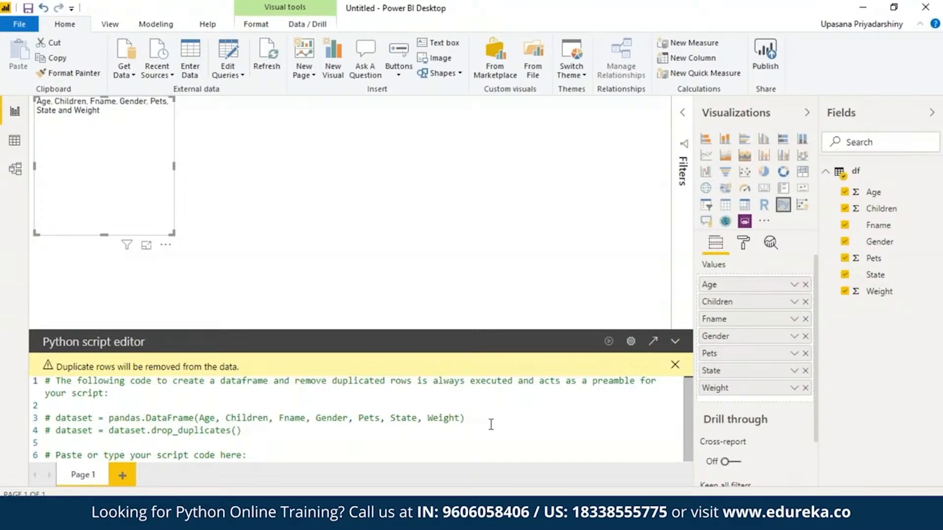
mouse_move(647, 432)
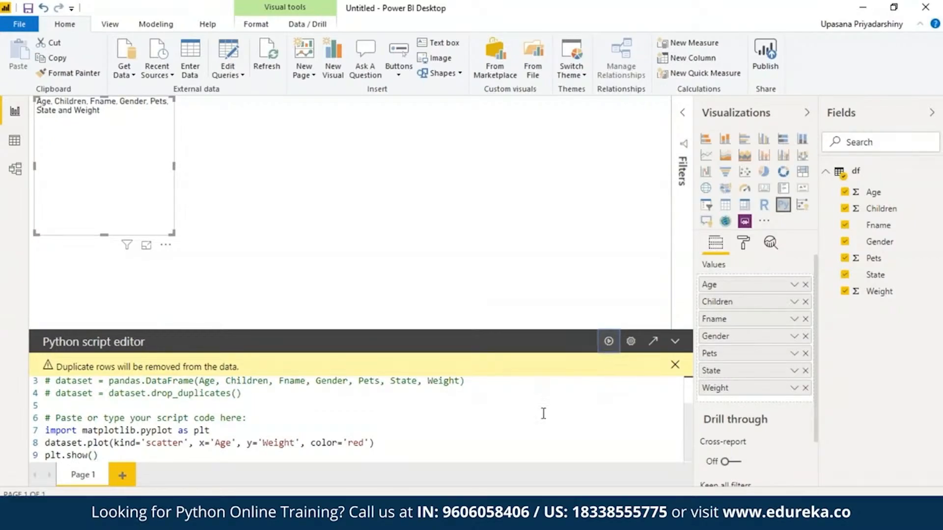
Run the script to render the red Age-vs-Weight scatter plot and enlarge it across the page.
left_click(607, 341)
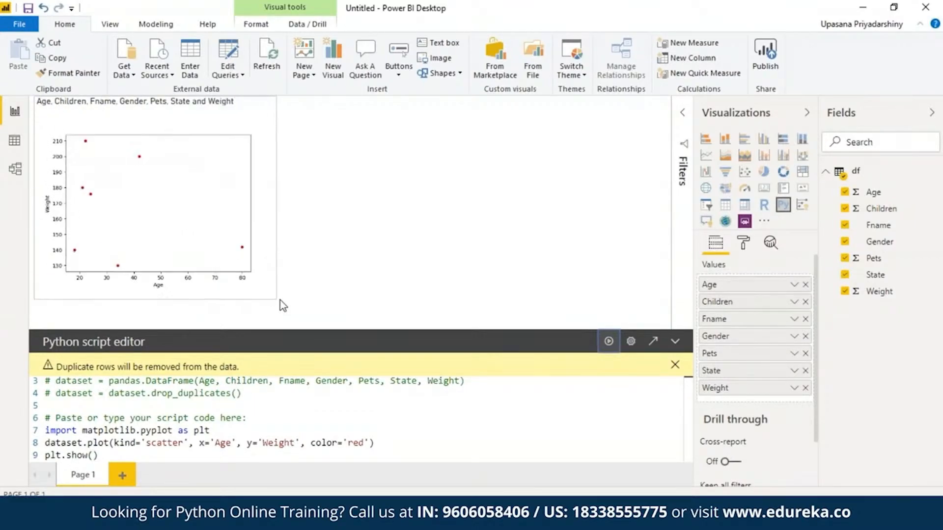
left_click_drag(277, 304, 590, 318)
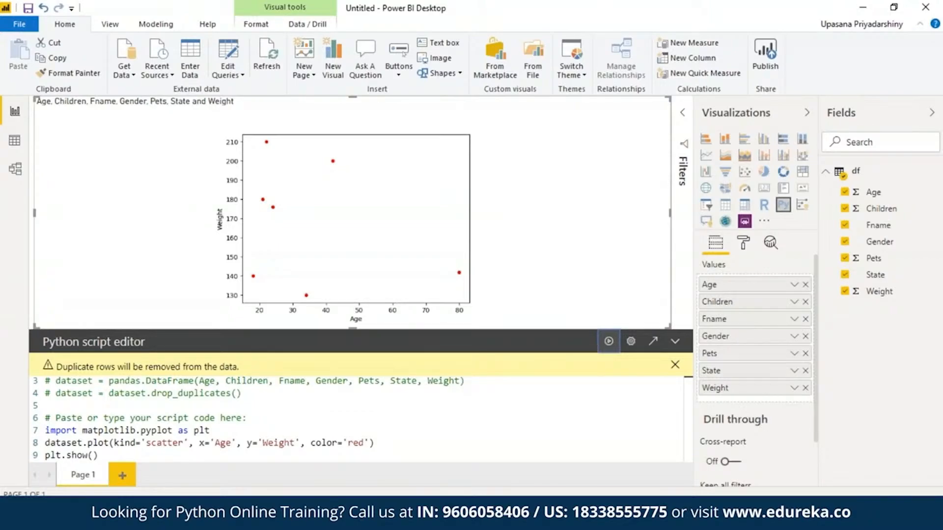
mouse_move(245, 268)
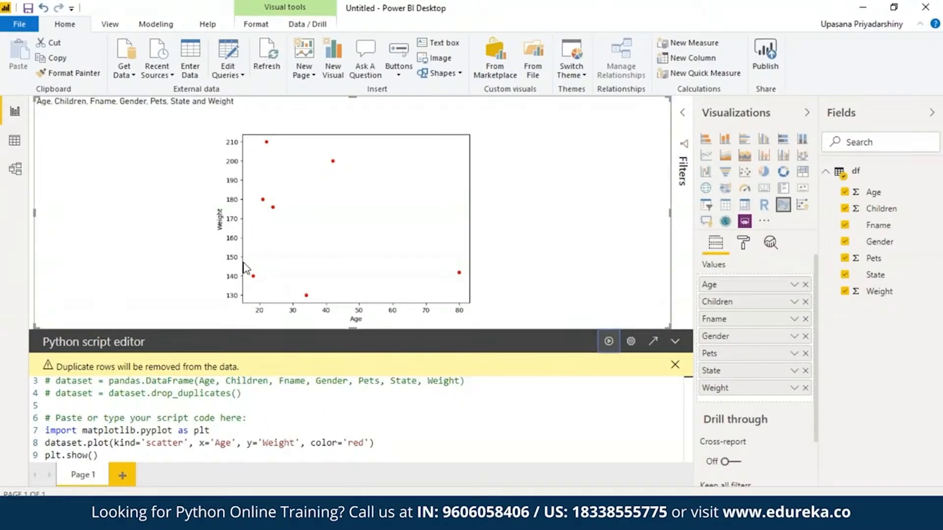
mouse_move(295, 207)
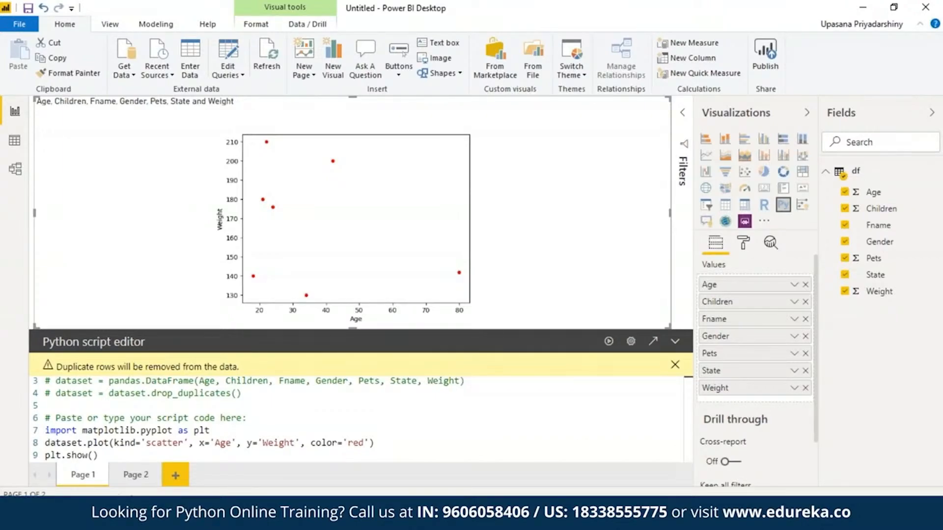
On blank Page 2, add a Python visual and tick the df fields for it.
left_click(135, 475)
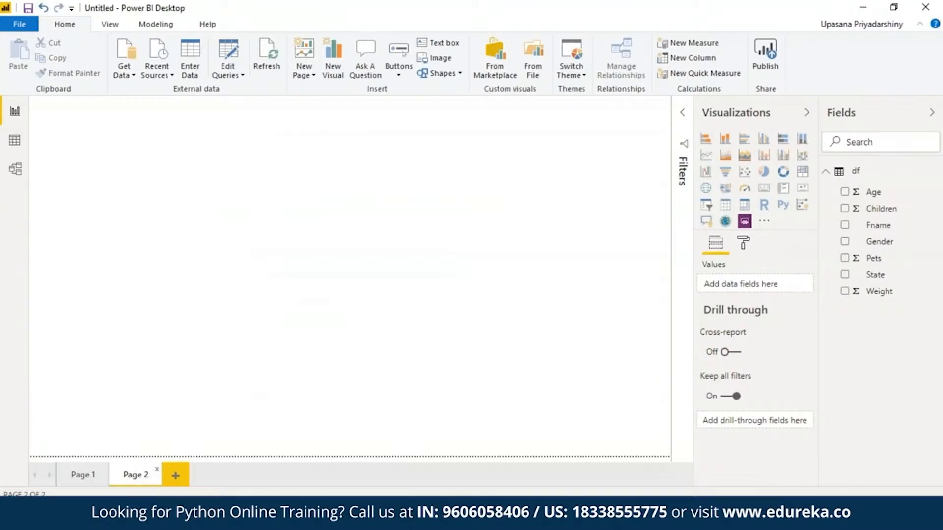
mouse_move(783, 204)
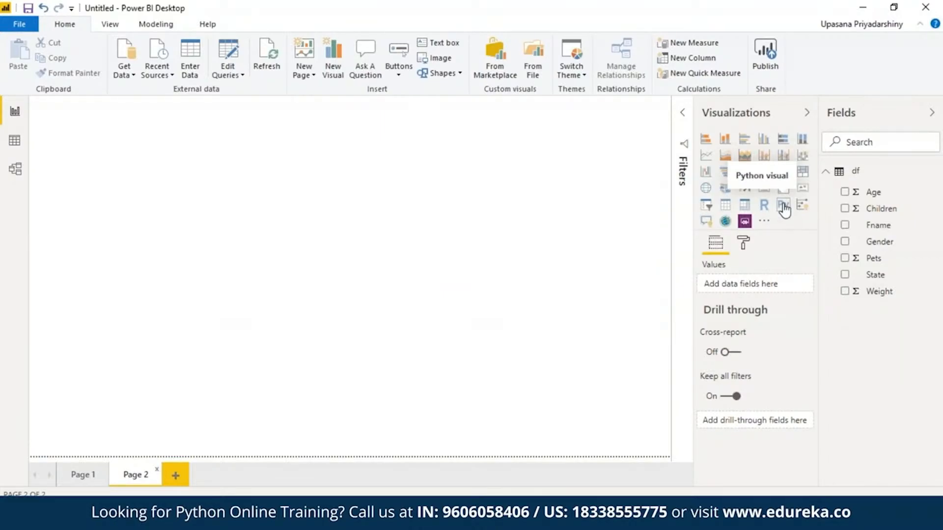
left_click(784, 204)
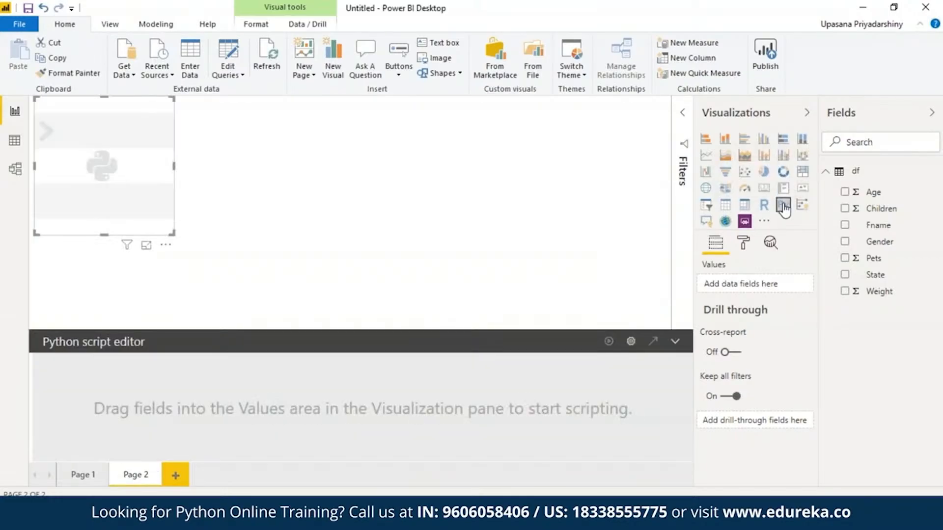
left_click(845, 224)
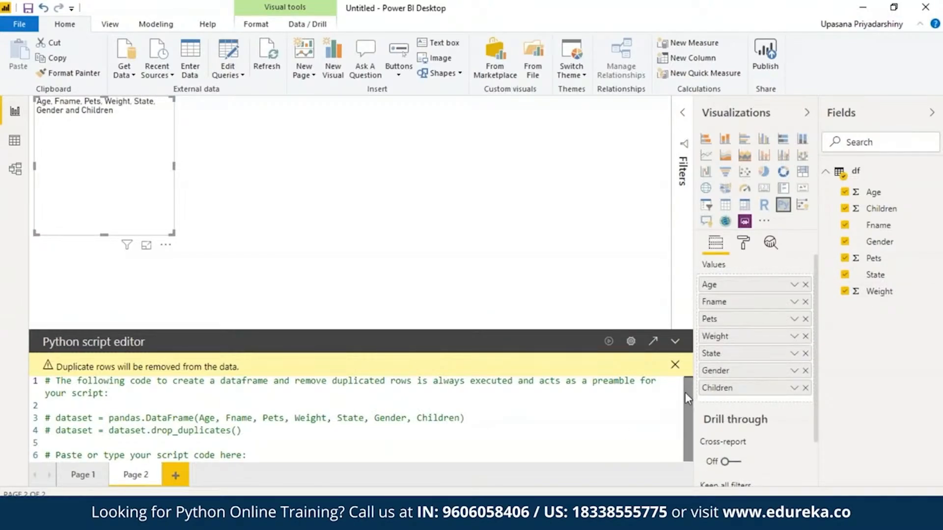
Begin the line-plot script below the preamble with 'import matplotlib.pyplot as plt'.
left_click(674, 365)
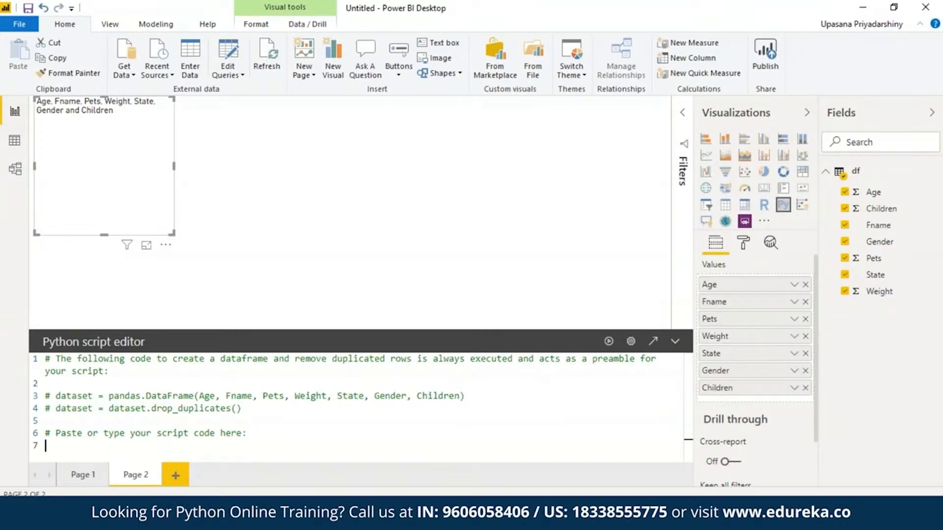
type("import matplotlib.pyplot as plt")
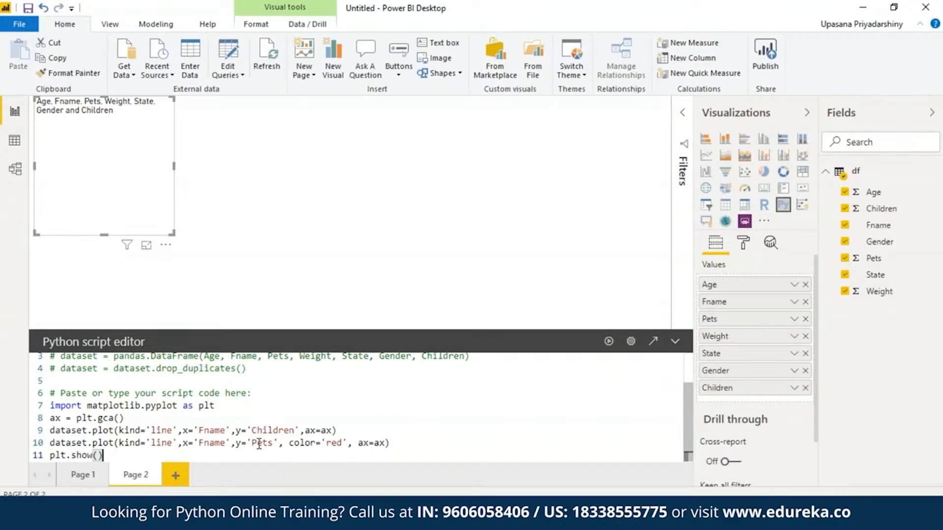
mouse_move(259, 448)
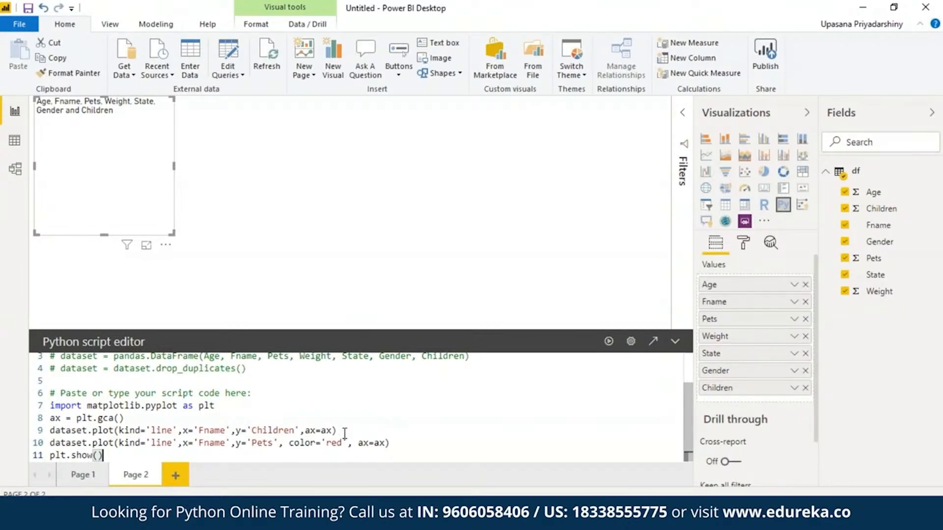
Run the Page 2 script to render the Children-and-Pets line chart, then add blank Page 3.
left_click(609, 341)
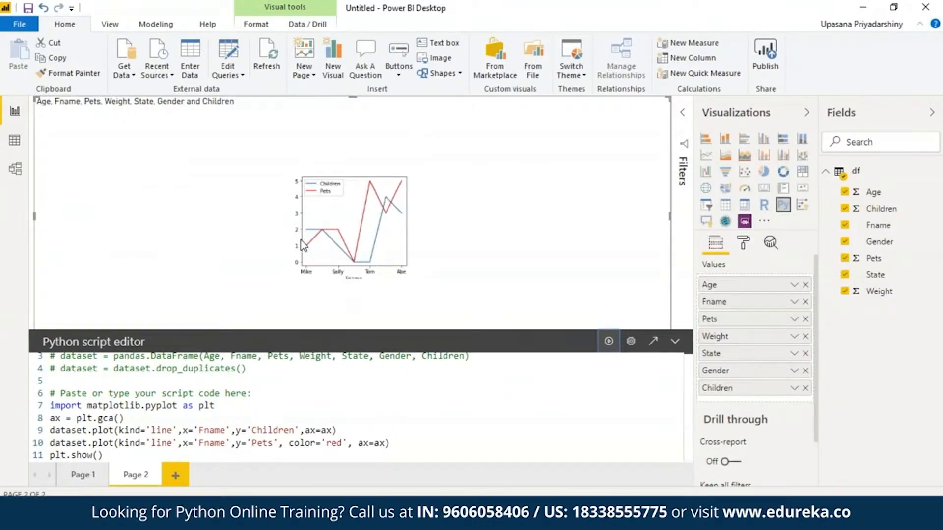
mouse_move(413, 227)
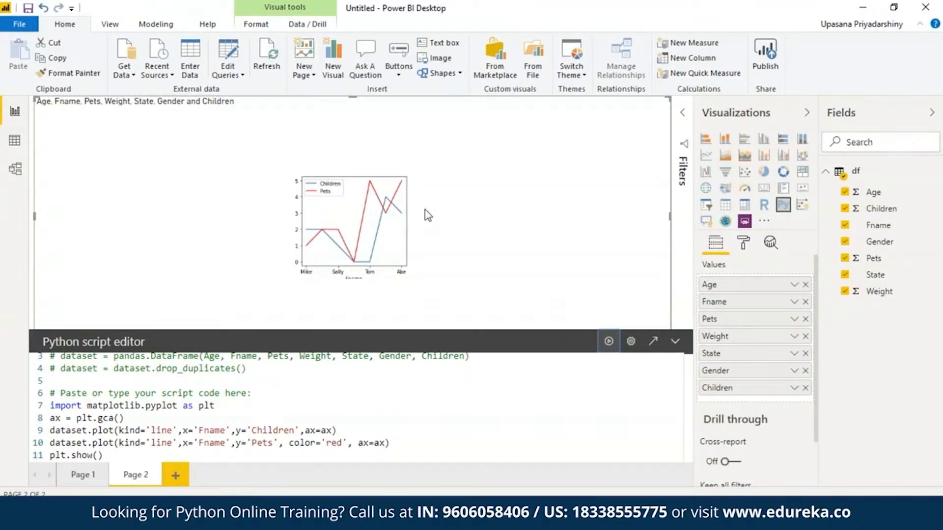
mouse_move(470, 205)
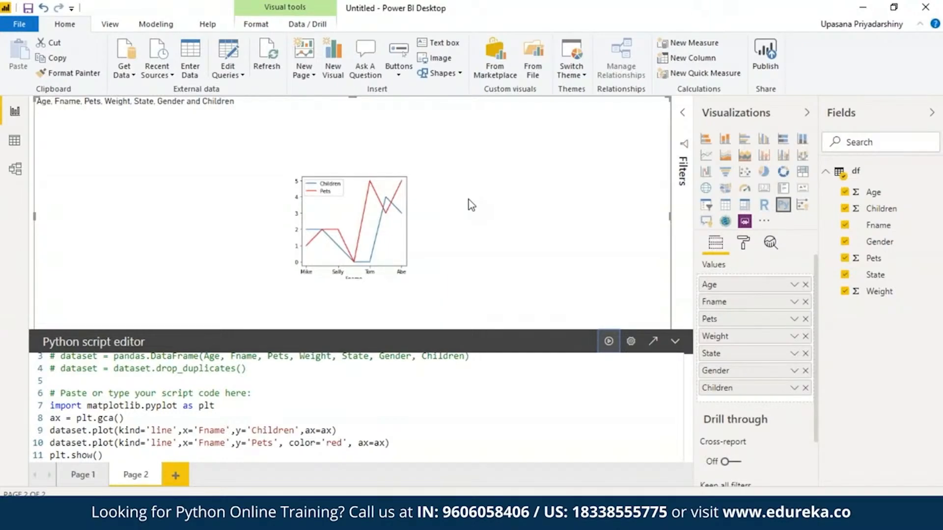
mouse_move(456, 210)
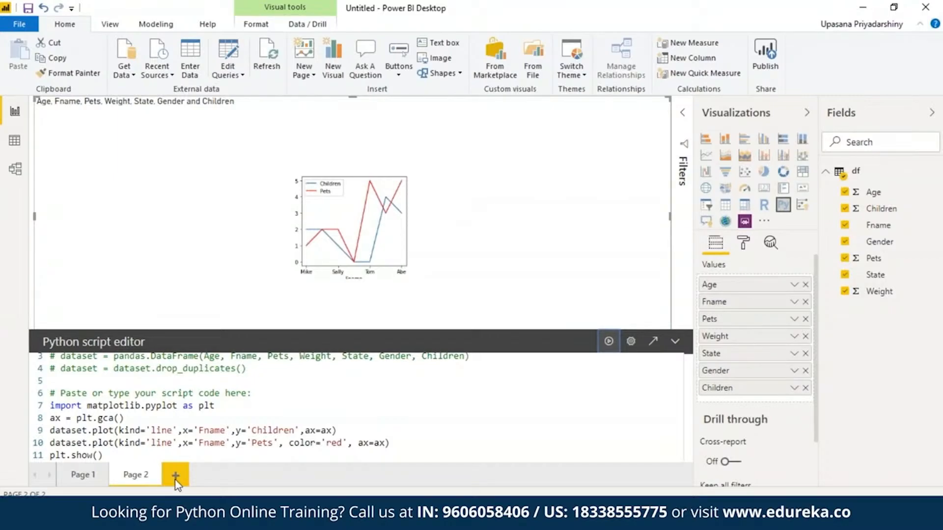
left_click(175, 474)
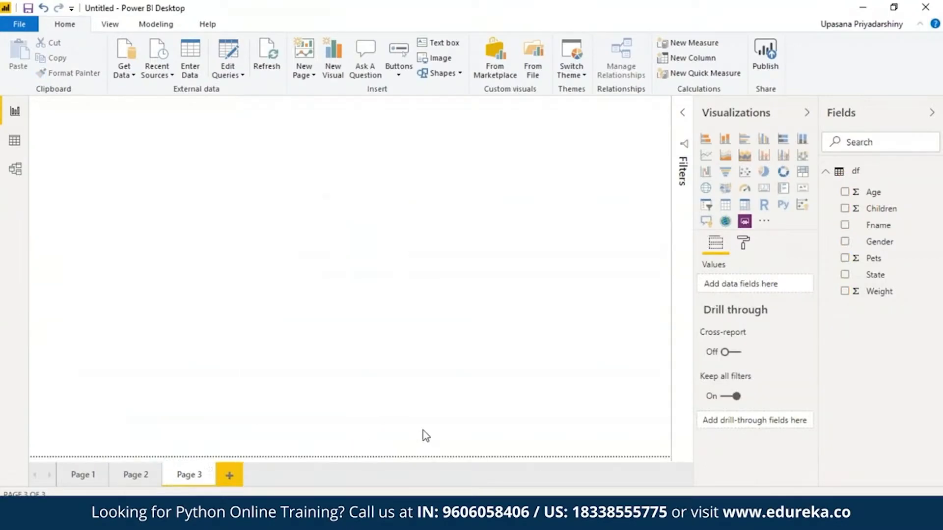
mouse_move(72, 453)
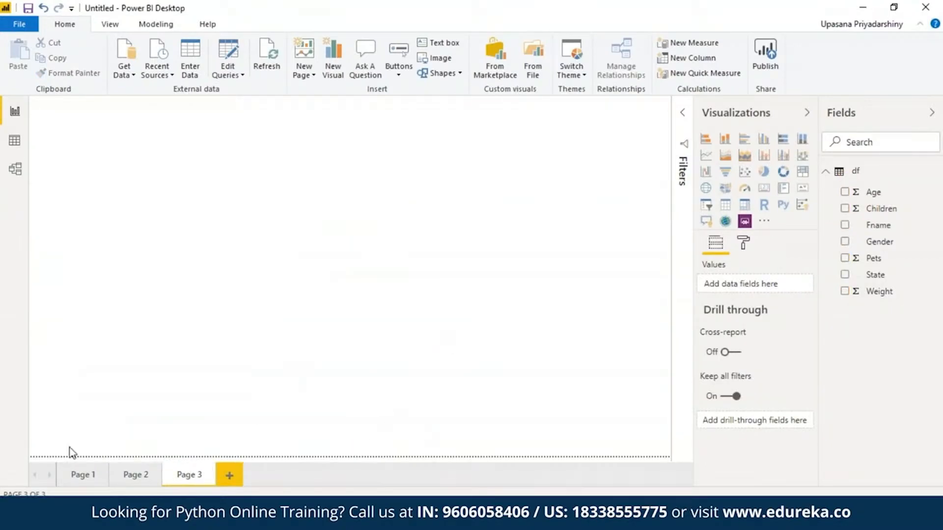